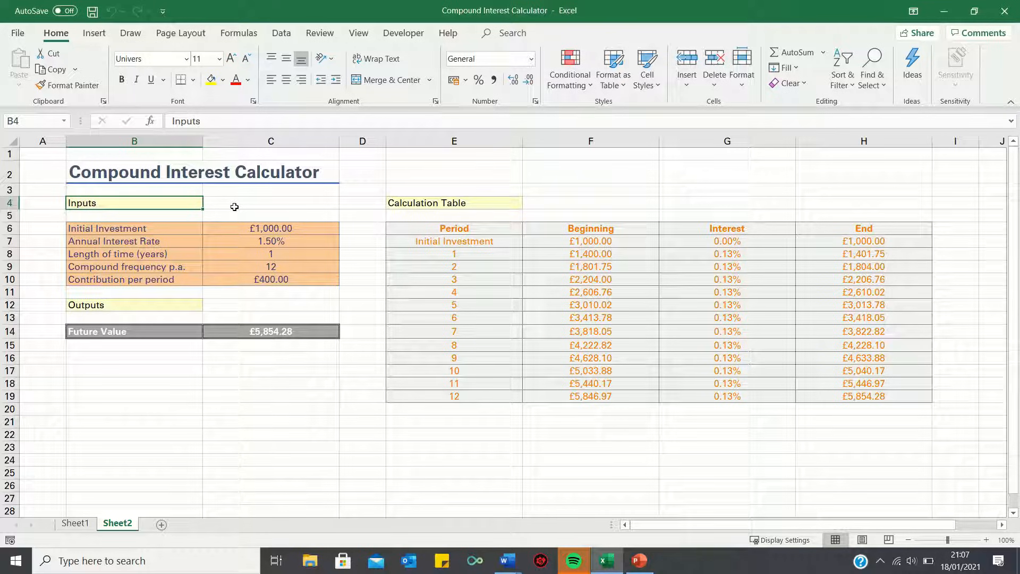
{"action": "mouse_move", "coordinate": [194, 244]}
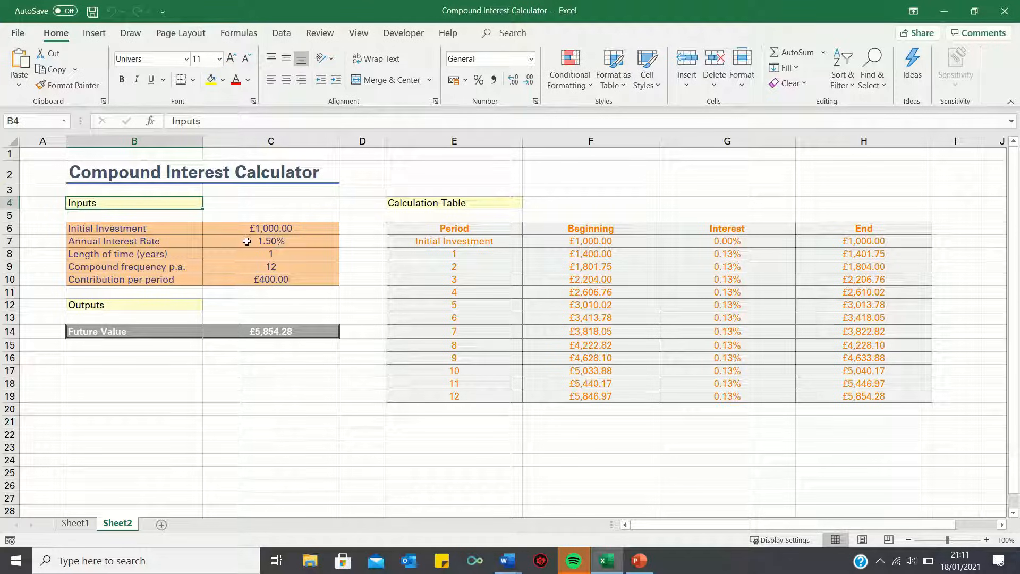
{"action": "mouse_move", "coordinate": [200, 246]}
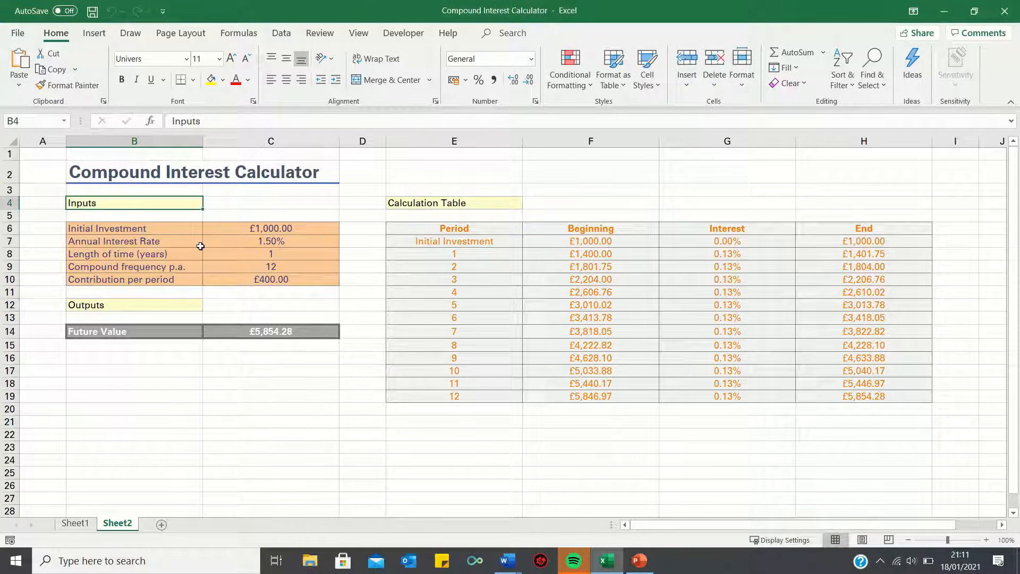
{"action": "mouse_move", "coordinate": [313, 331]}
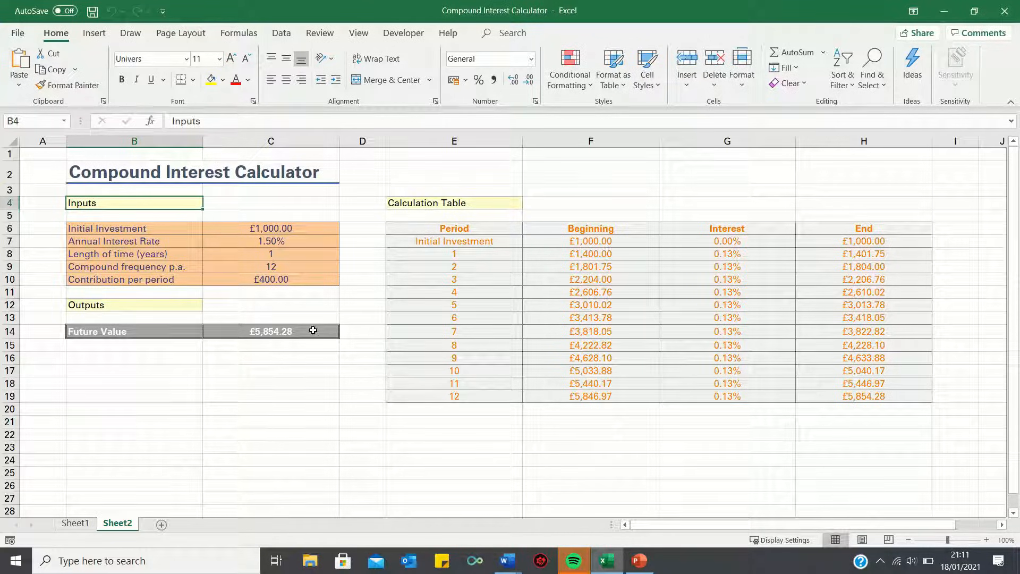
{"action": "mouse_move", "coordinate": [304, 338]}
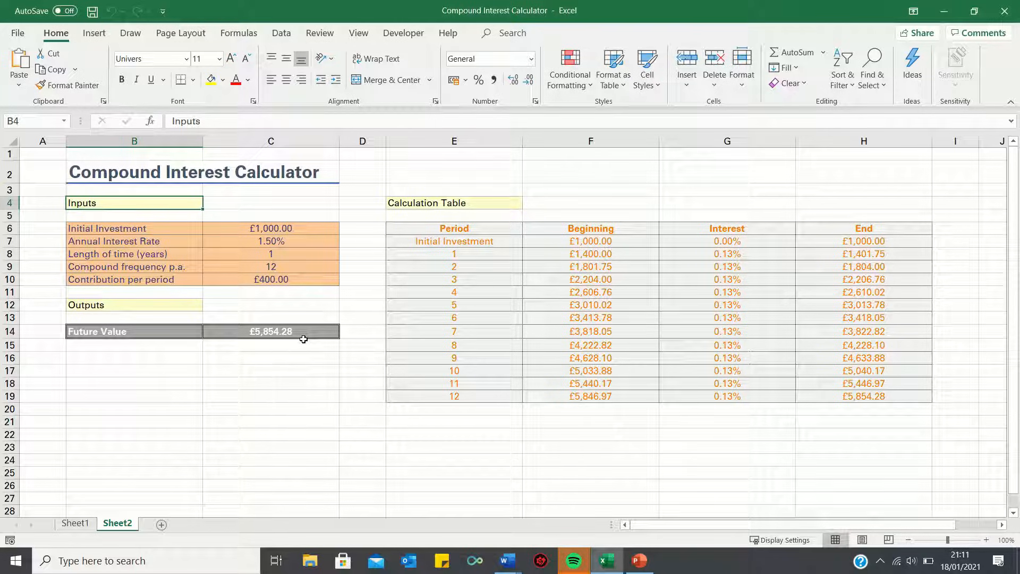
{"action": "mouse_move", "coordinate": [525, 311]}
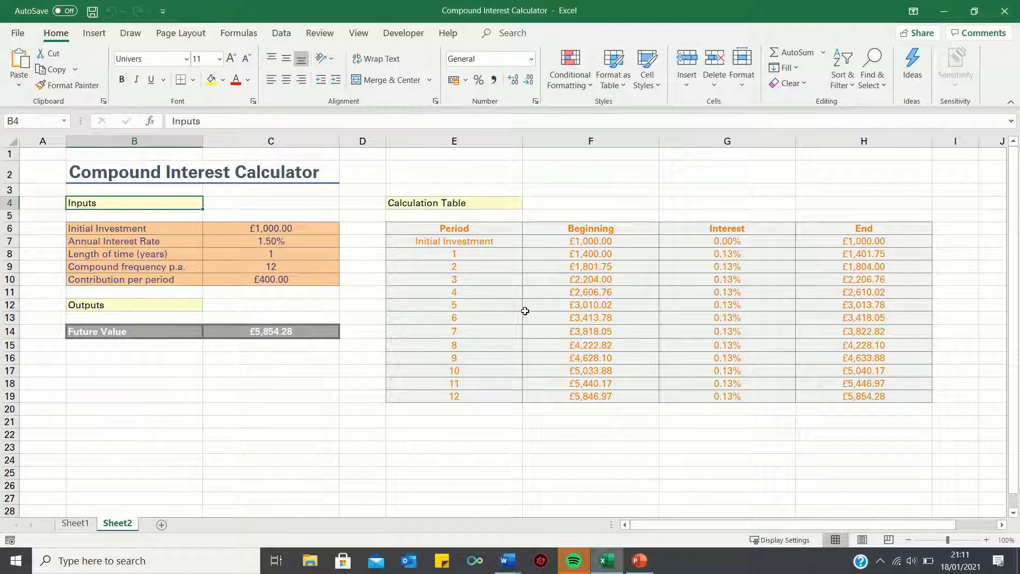
{"action": "mouse_move", "coordinate": [499, 312]}
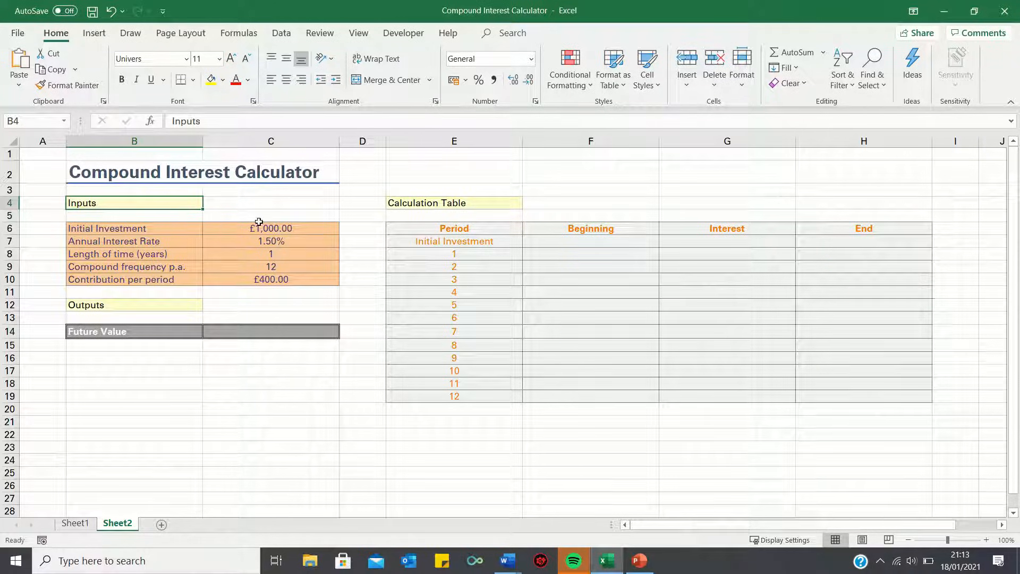
{"action": "mouse_move", "coordinate": [176, 302]}
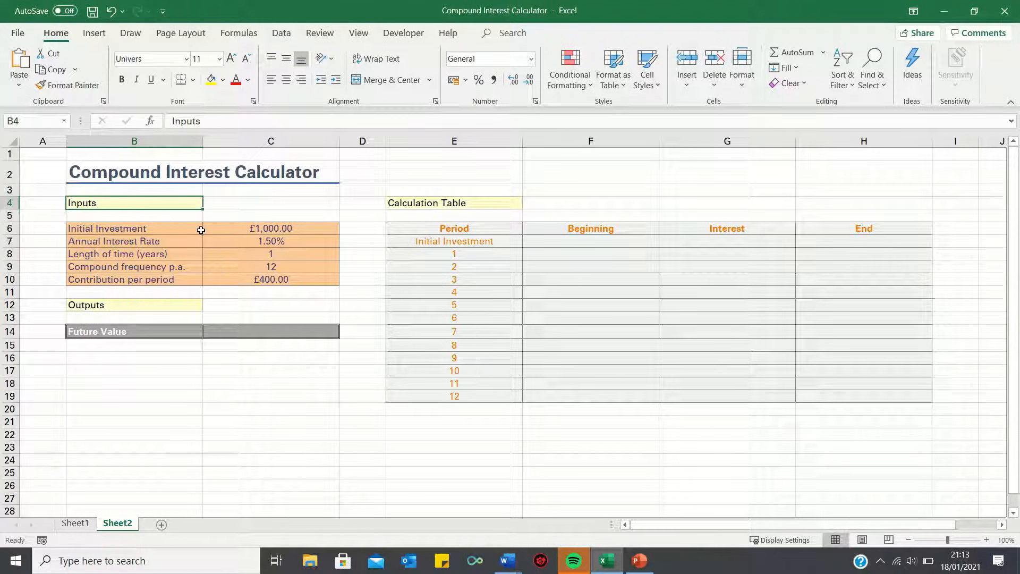
{"action": "mouse_move", "coordinate": [191, 222]}
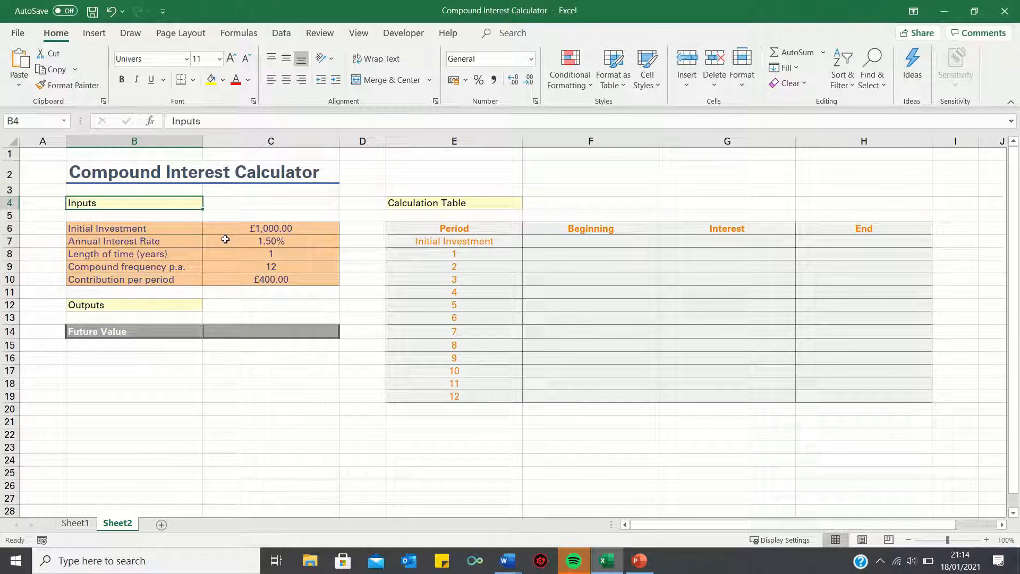
{"action": "mouse_move", "coordinate": [217, 257]}
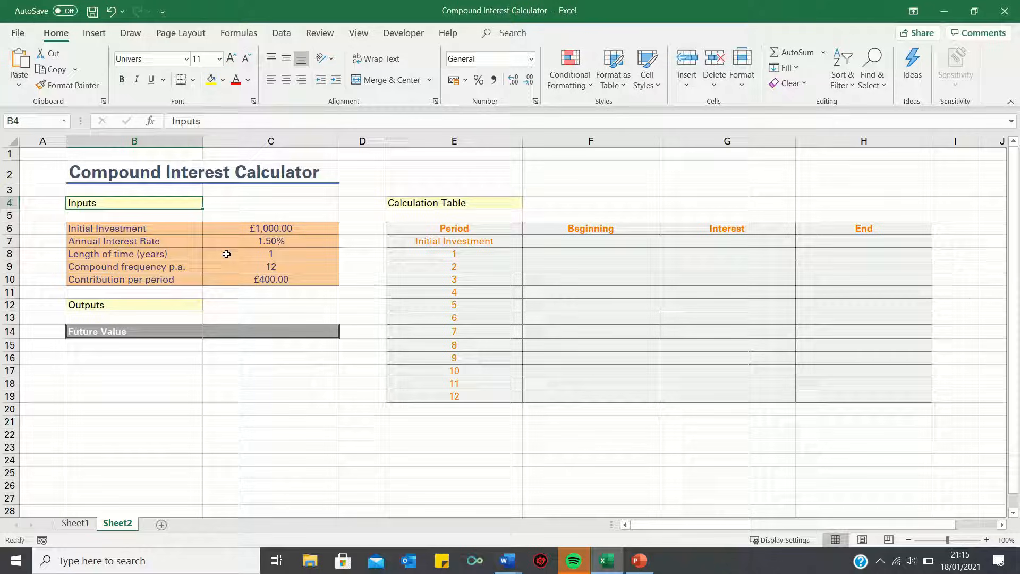
{"action": "mouse_move", "coordinate": [238, 261]}
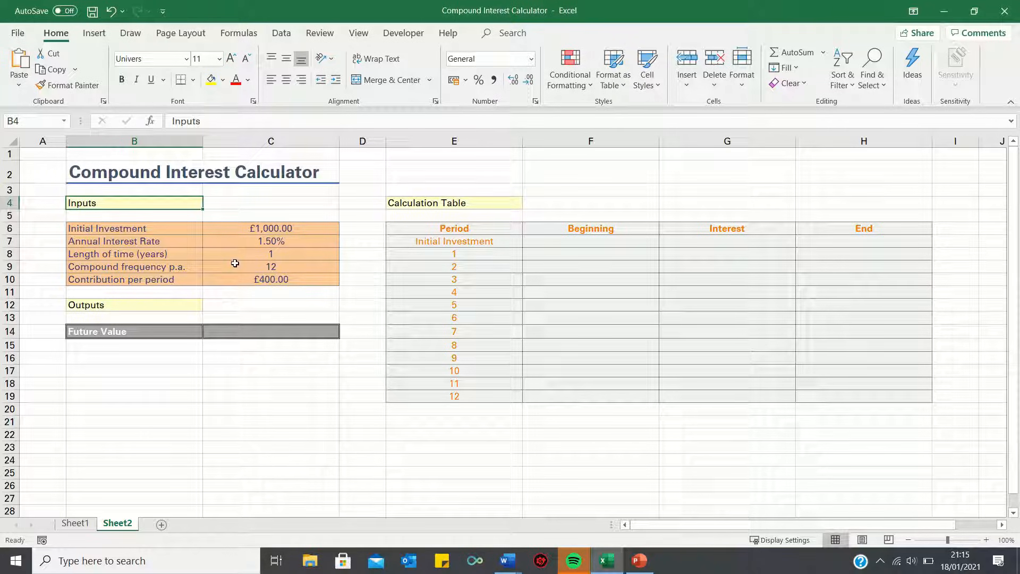
{"action": "mouse_move", "coordinate": [227, 267]}
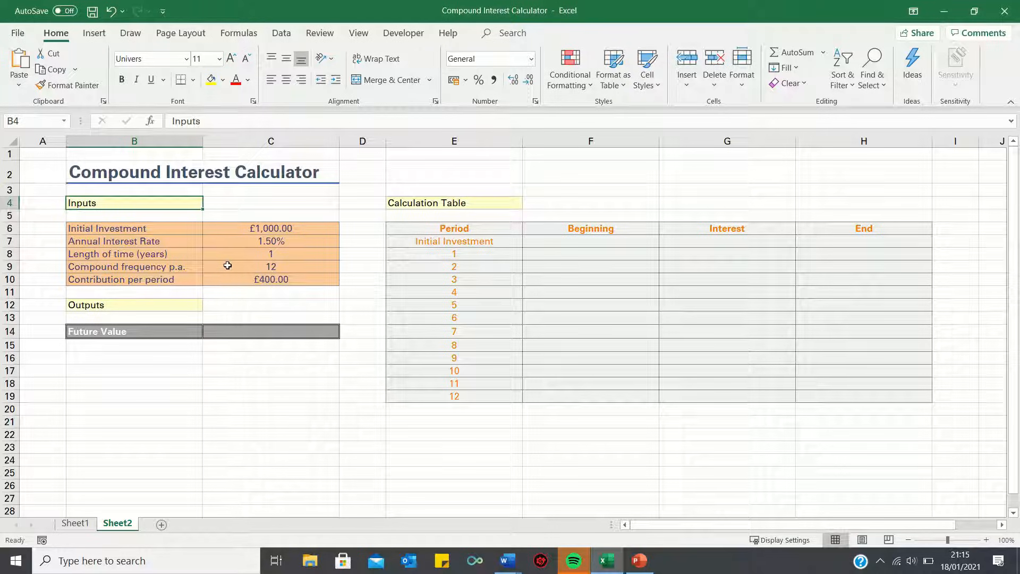
{"action": "mouse_move", "coordinate": [239, 266]}
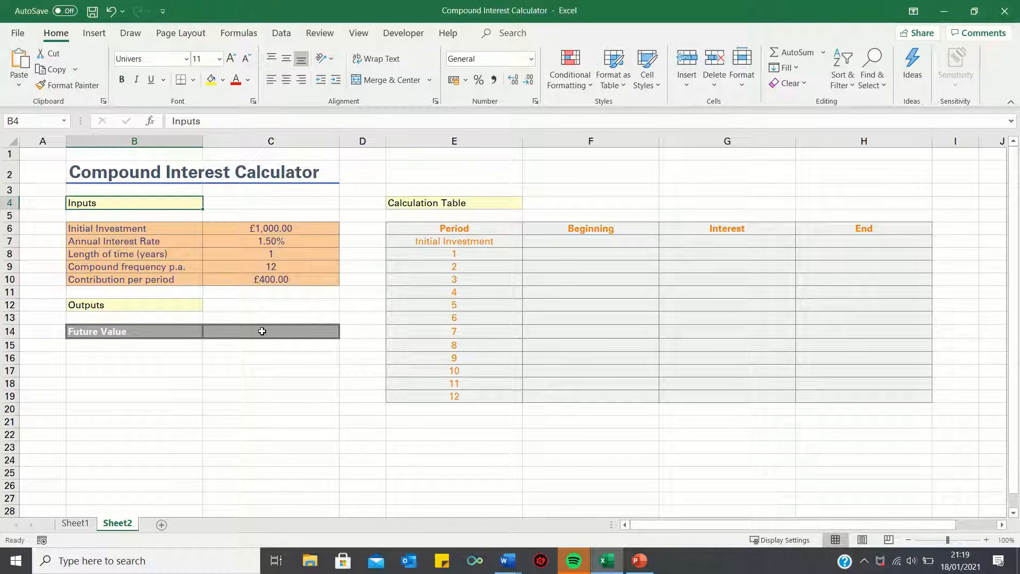
- Enter =-FV(C7/C9,C8*C9,C10,C6,1) in C14, giving a Future Value of £5,854.28
{"action": "left_click", "coordinate": [271, 331]}
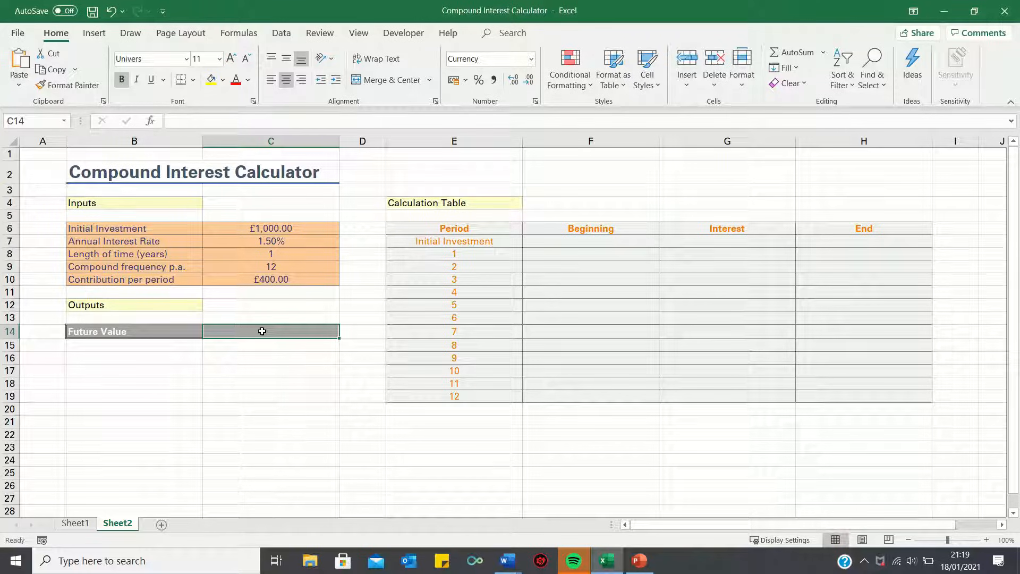
{"action": "type", "text": "=FV("}
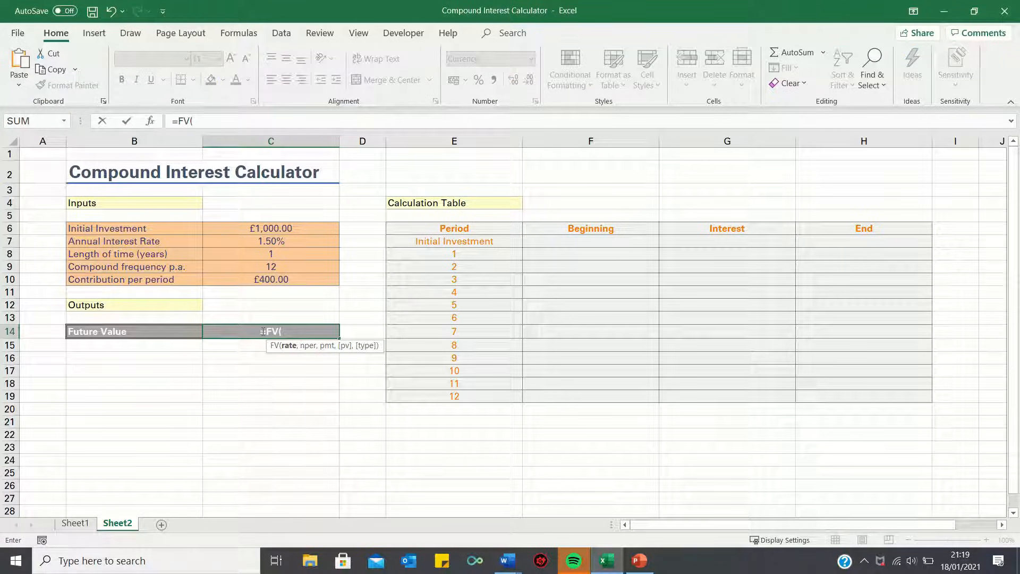
{"action": "left_click", "coordinate": [271, 241]}
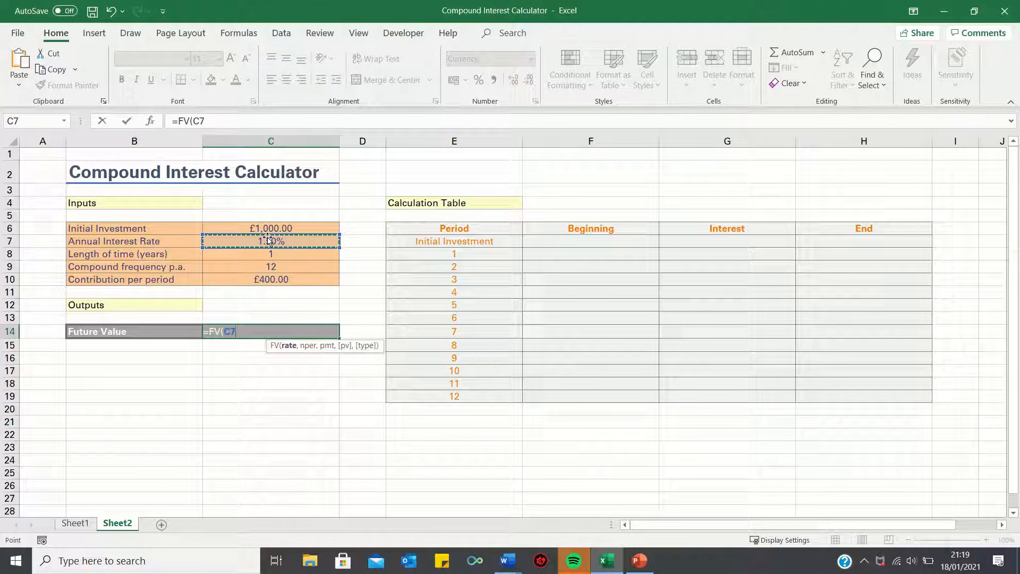
{"action": "type", "text": "/"}
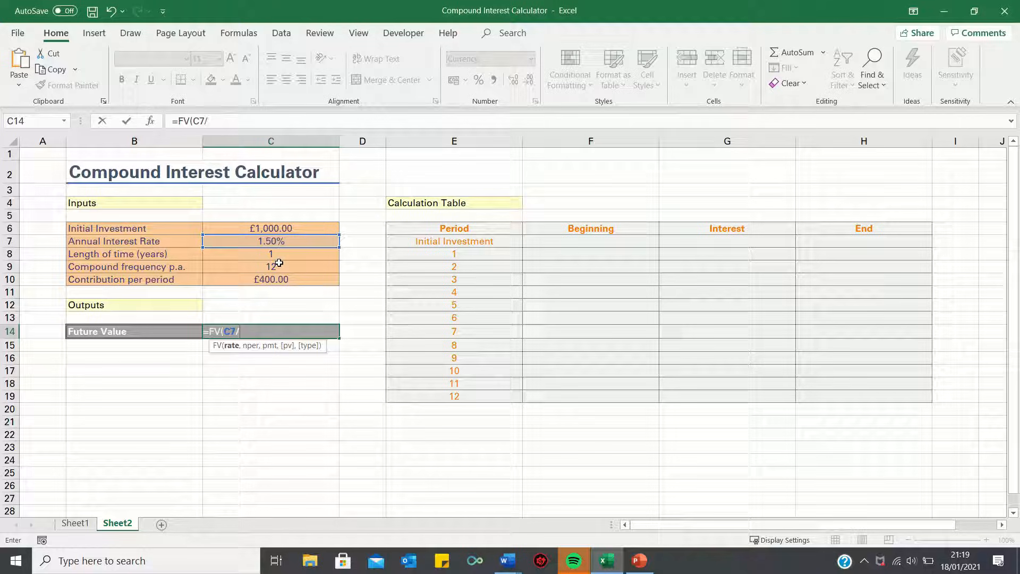
{"action": "left_click", "coordinate": [271, 266]}
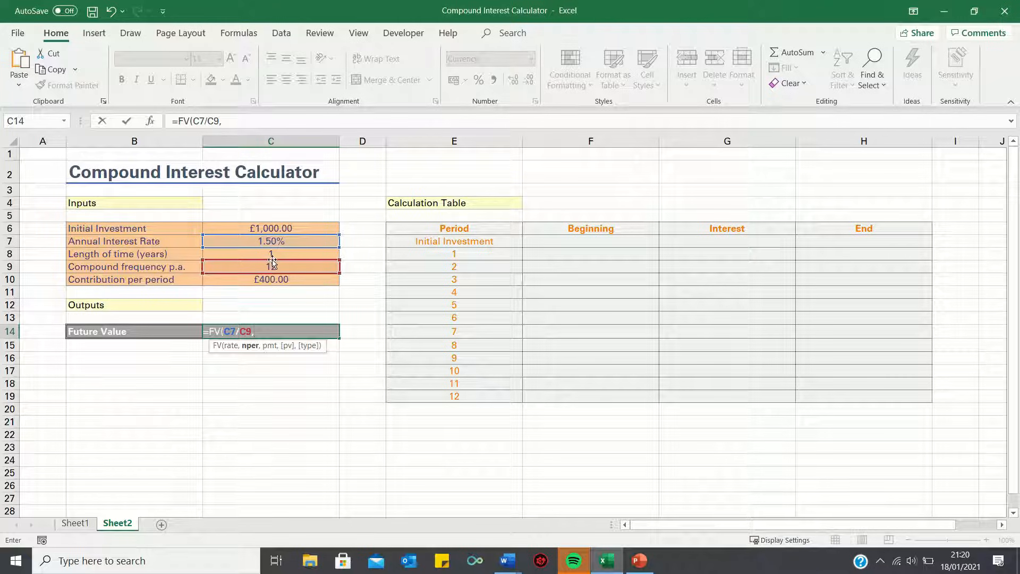
{"action": "left_click", "coordinate": [270, 254]}
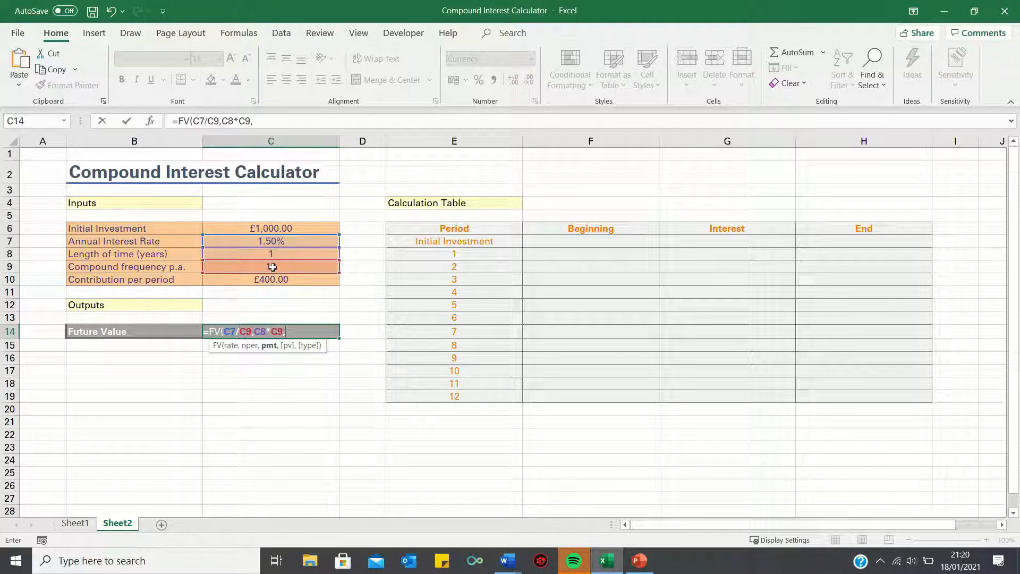
{"action": "type", "text": "12"}
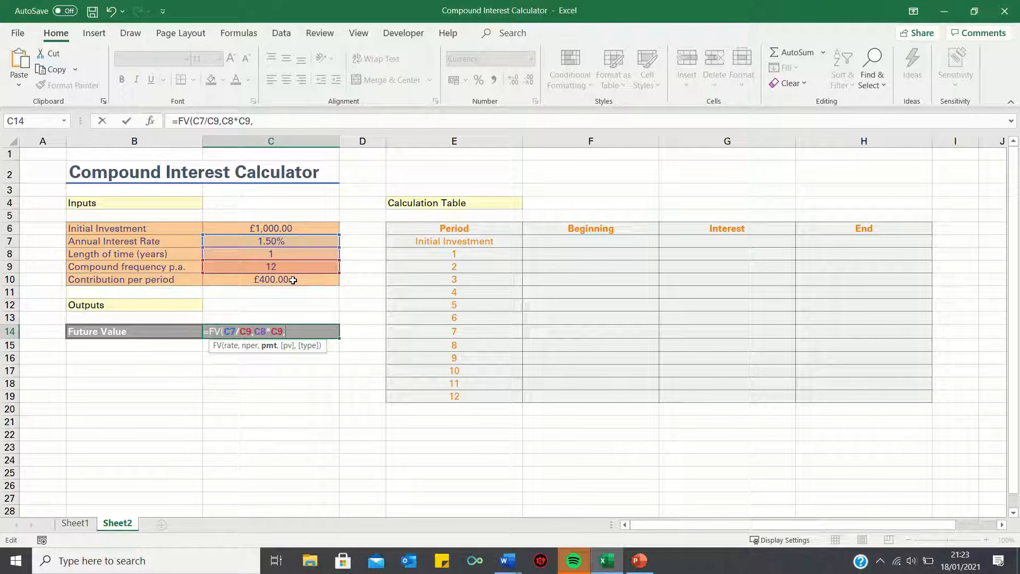
{"action": "left_click", "coordinate": [271, 279]}
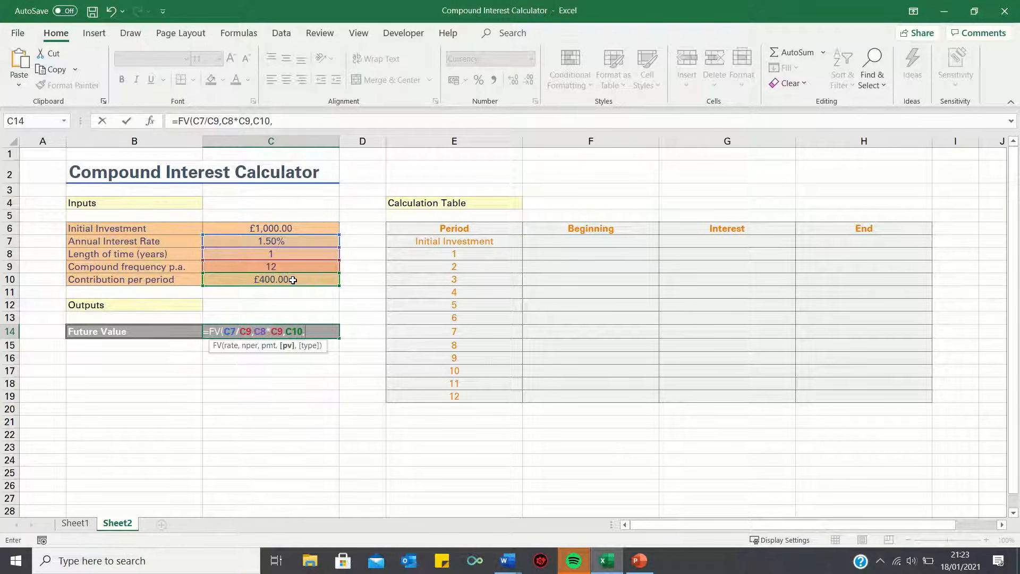
{"action": "mouse_move", "coordinate": [282, 226]}
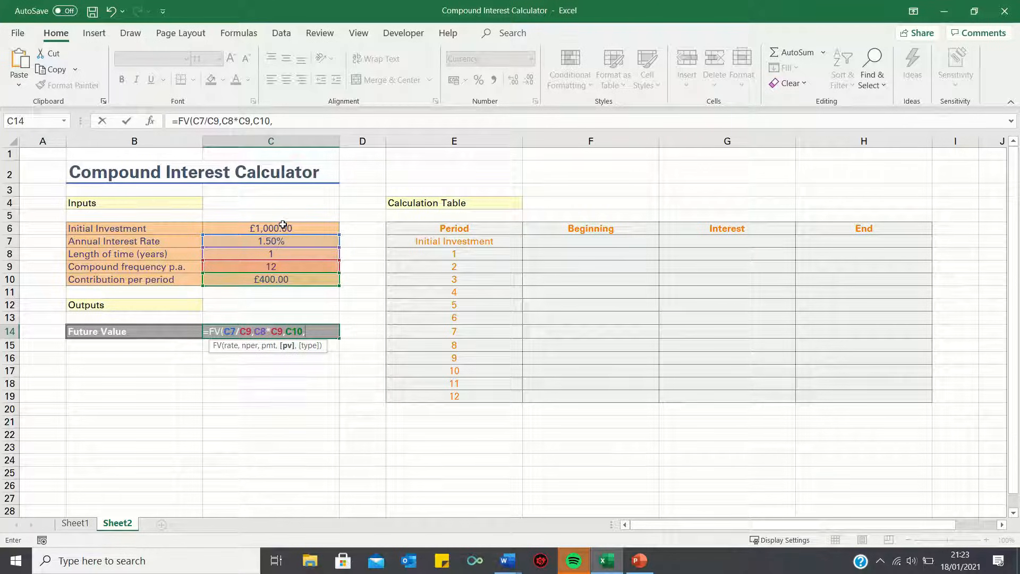
{"action": "left_click", "coordinate": [270, 228]}
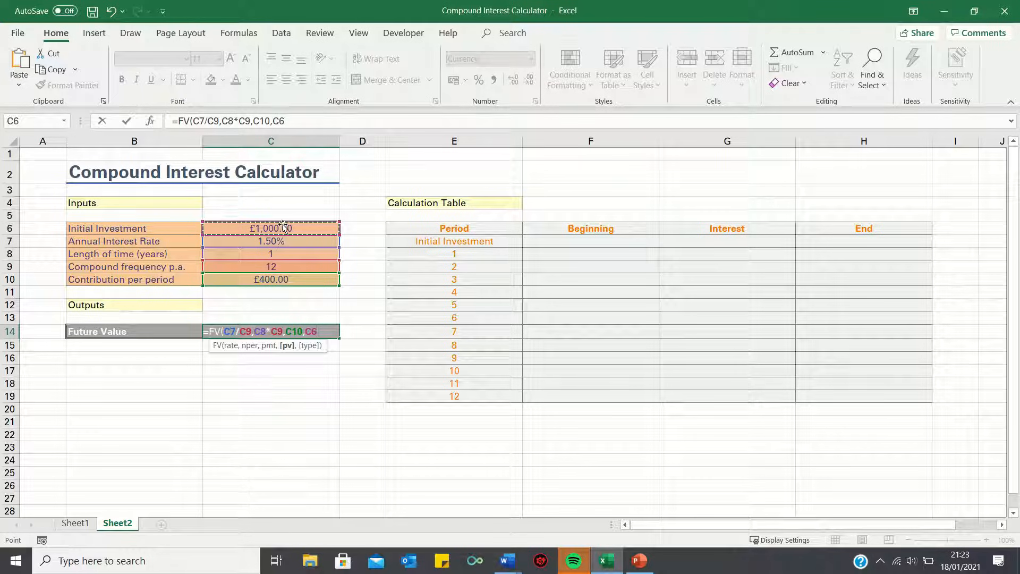
{"action": "type", "text": ",1)"}
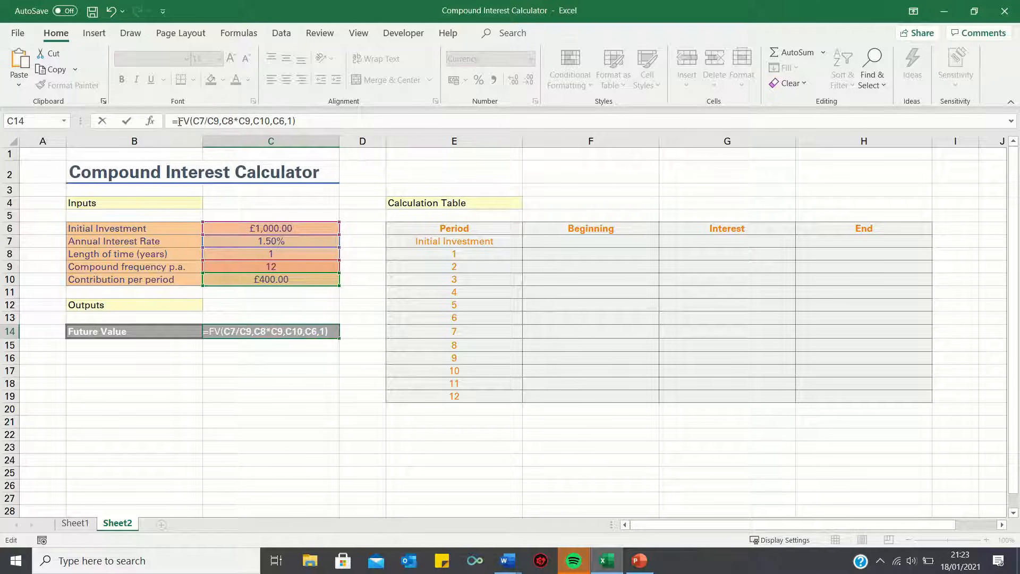
{"action": "type", "text": "-"}
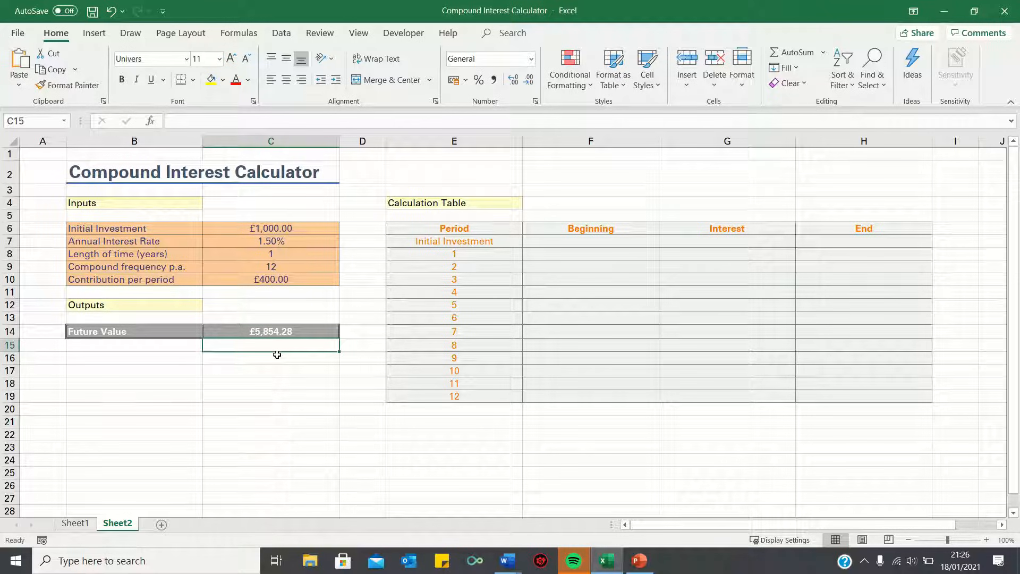
{"action": "mouse_move", "coordinate": [278, 340]}
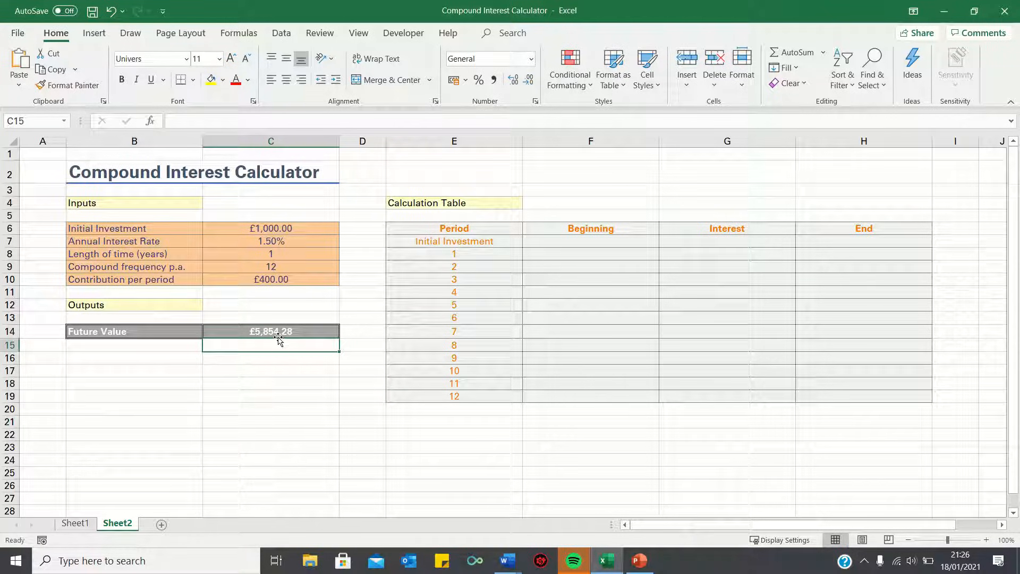
{"action": "mouse_move", "coordinate": [275, 331]}
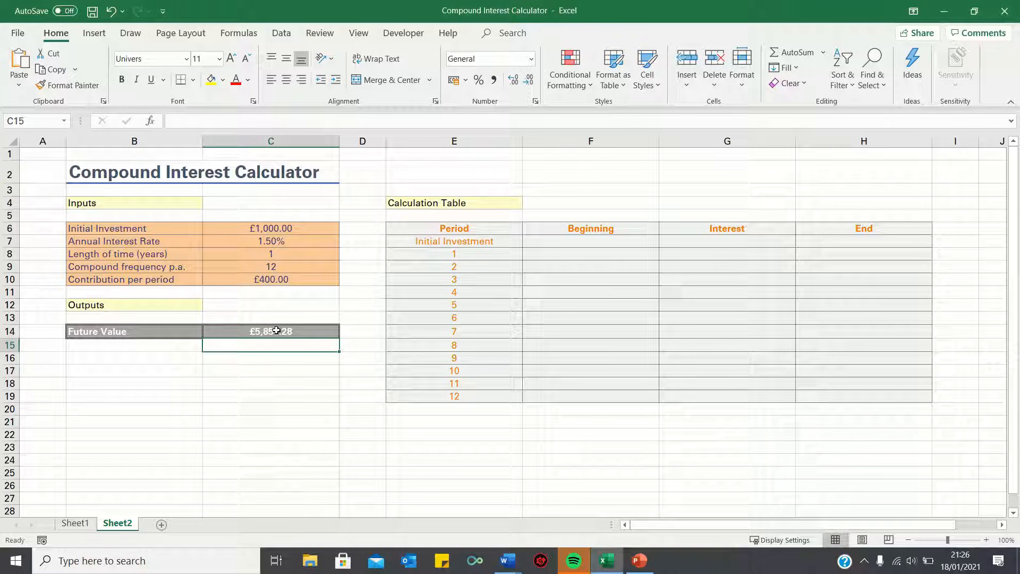
{"action": "mouse_move", "coordinate": [273, 348]}
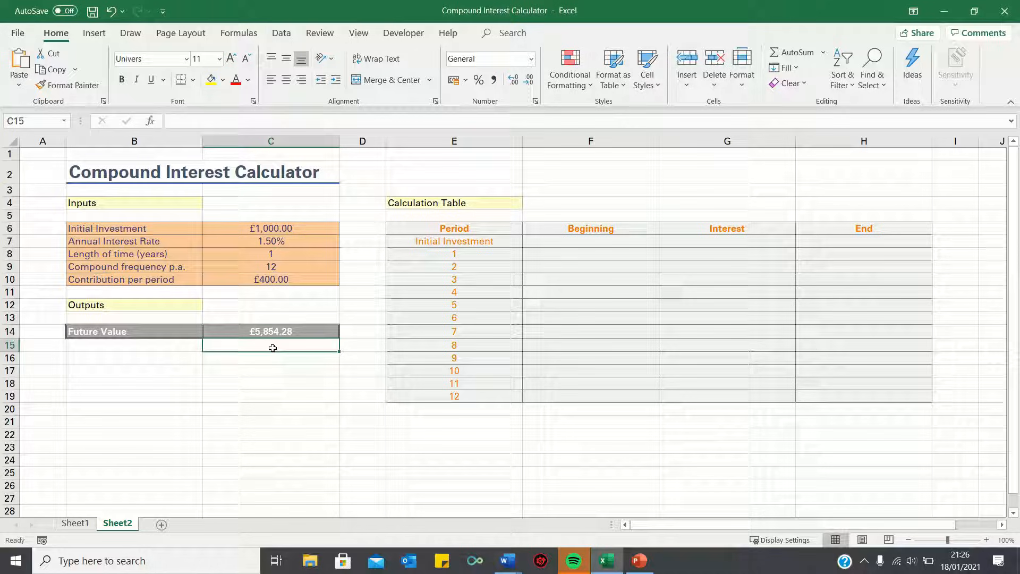
- Add check formulas: investment plus contributions £5,800.00 and interest £54.28
{"action": "type", "text": "=C14"}
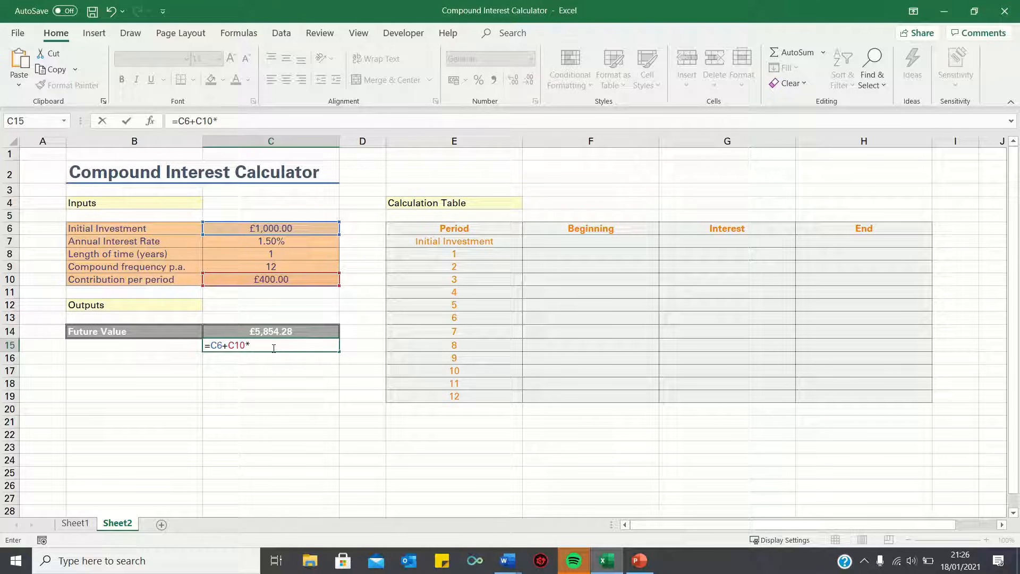
{"action": "left_click", "coordinate": [271, 254]}
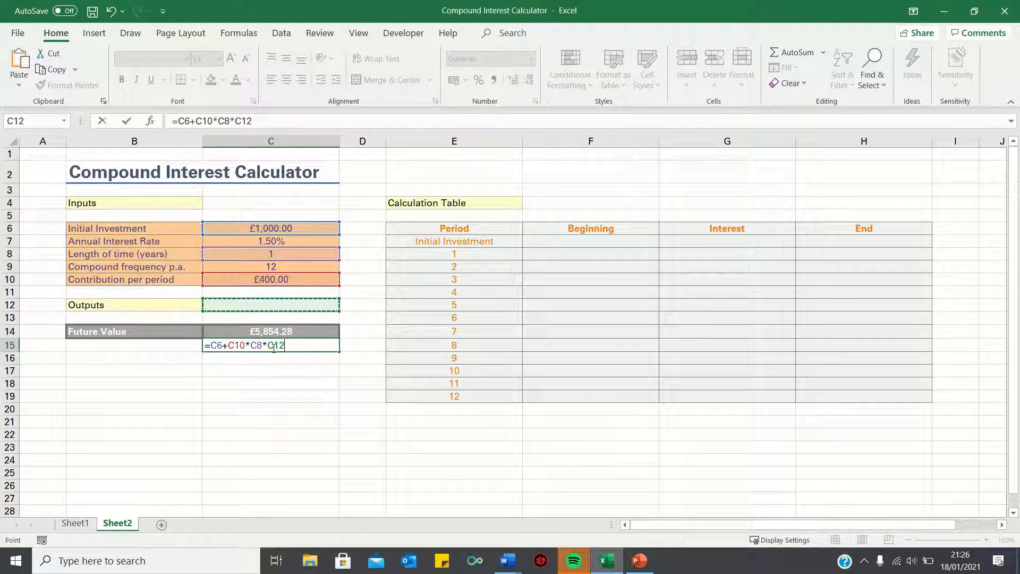
{"action": "key", "text": "enter"}
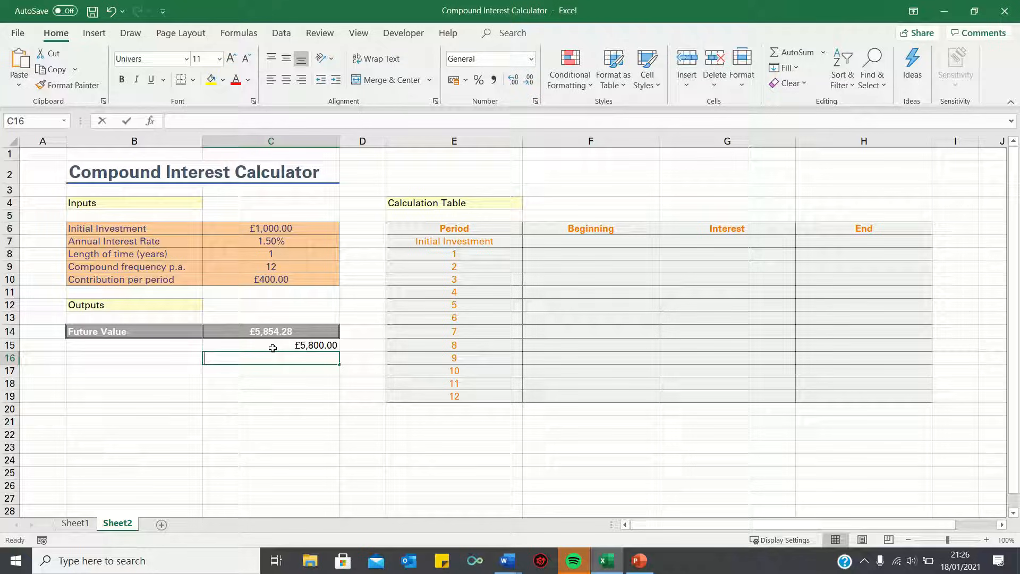
{"action": "type", "text": "=C14"}
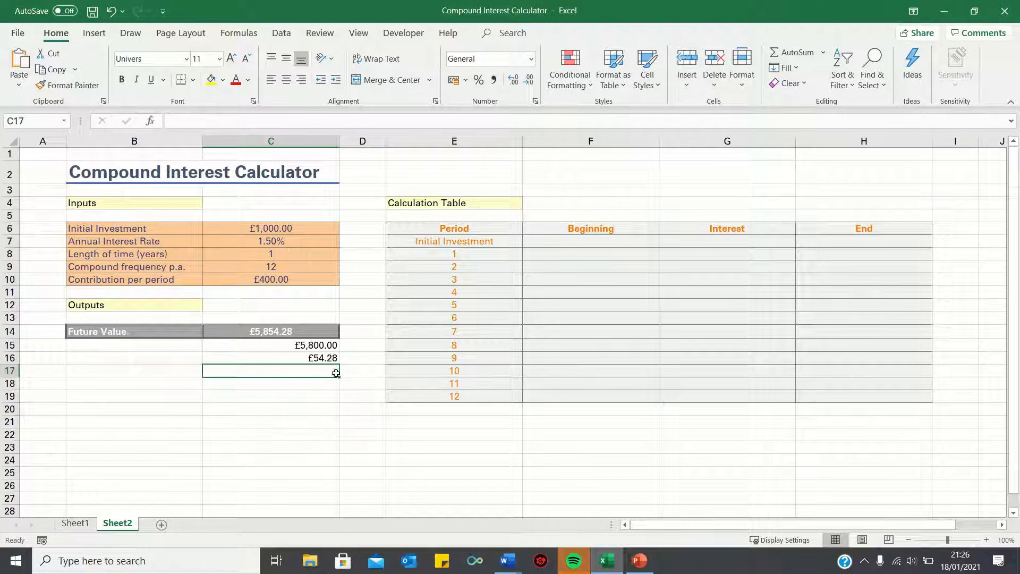
{"action": "mouse_move", "coordinate": [359, 353]}
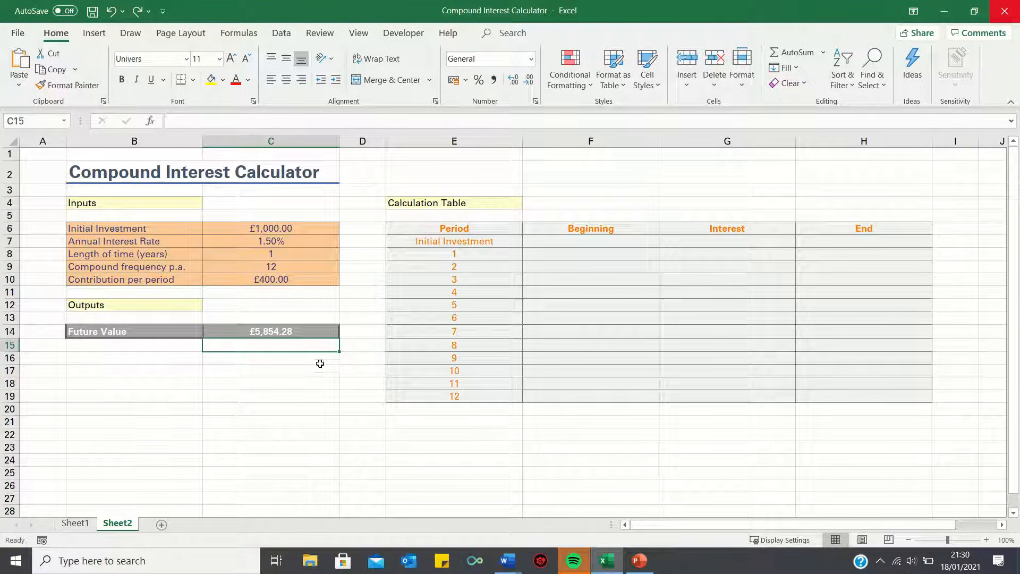
{"action": "mouse_move", "coordinate": [504, 302]}
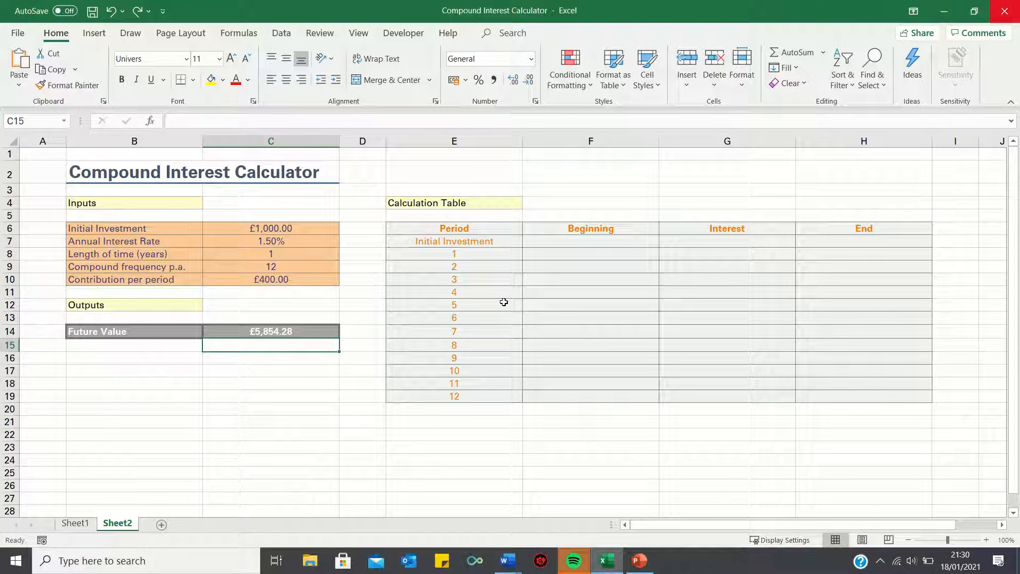
{"action": "mouse_move", "coordinate": [606, 248]}
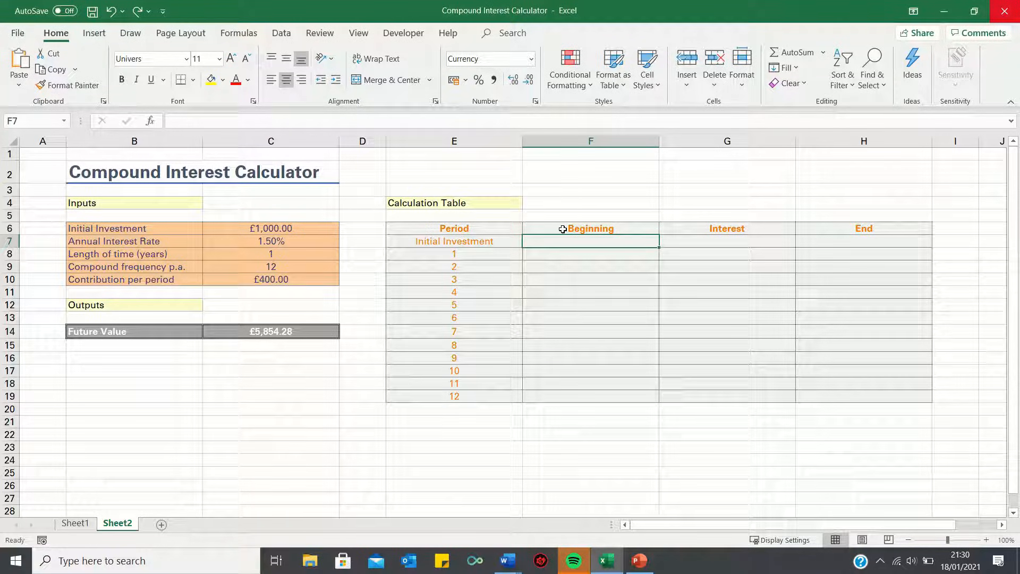
{"action": "mouse_move", "coordinate": [559, 302]}
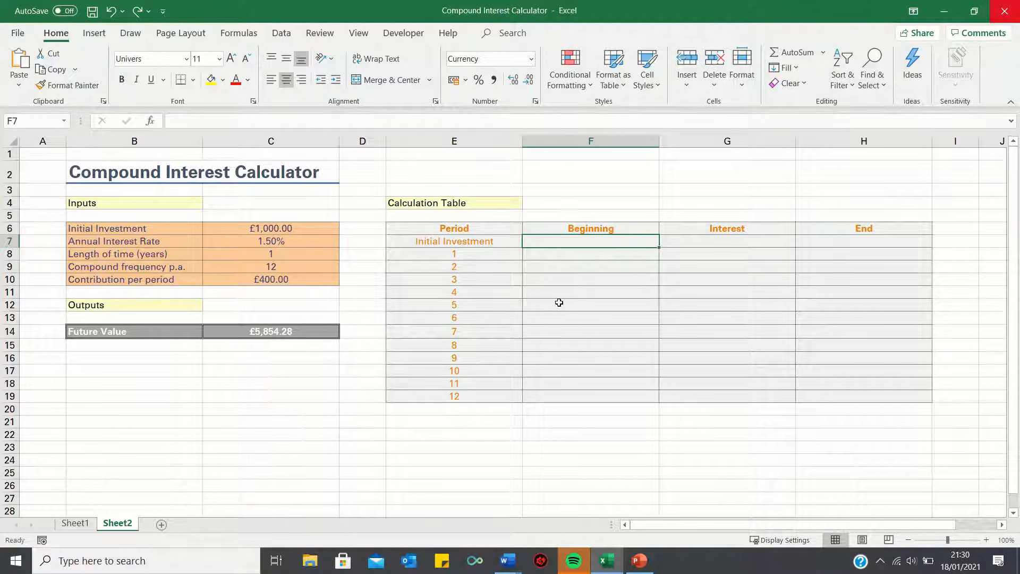
{"action": "mouse_move", "coordinate": [845, 270]}
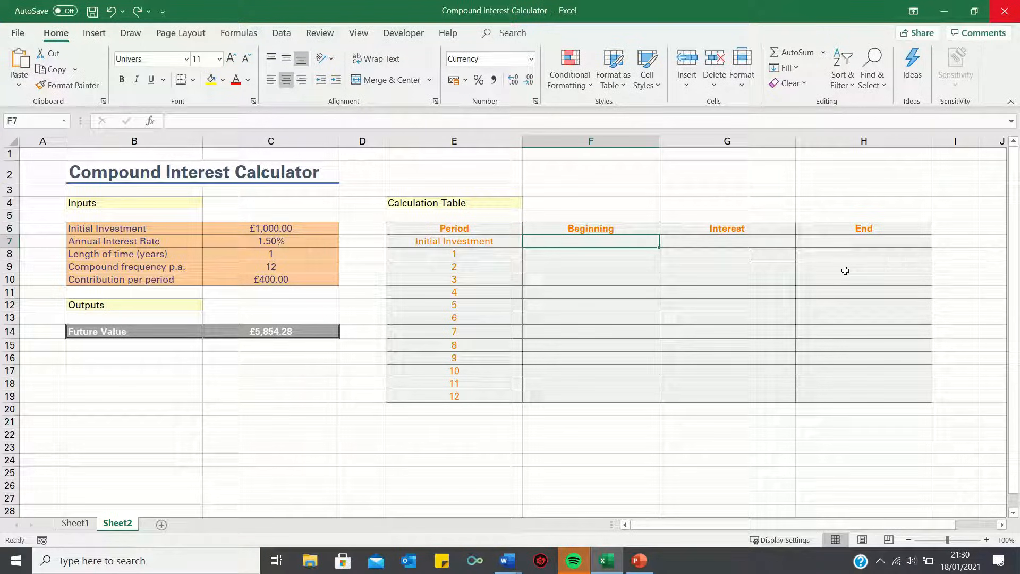
{"action": "mouse_move", "coordinate": [867, 326]}
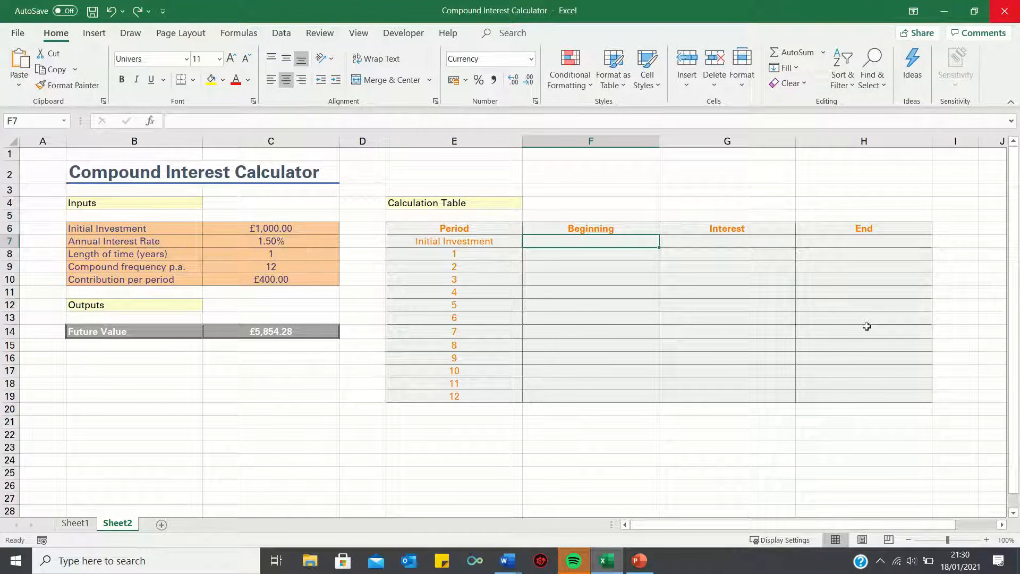
- Fill the Initial Investment row: beginning =C6, interest 0%, end =F7*(1+G7)
{"action": "type", "text": "="}
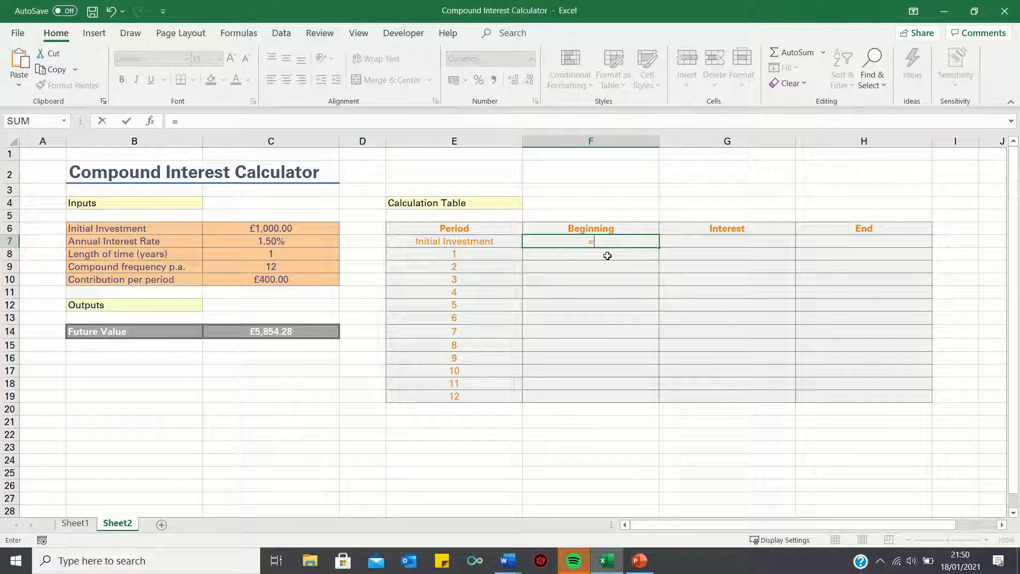
{"action": "left_click", "coordinate": [270, 228]}
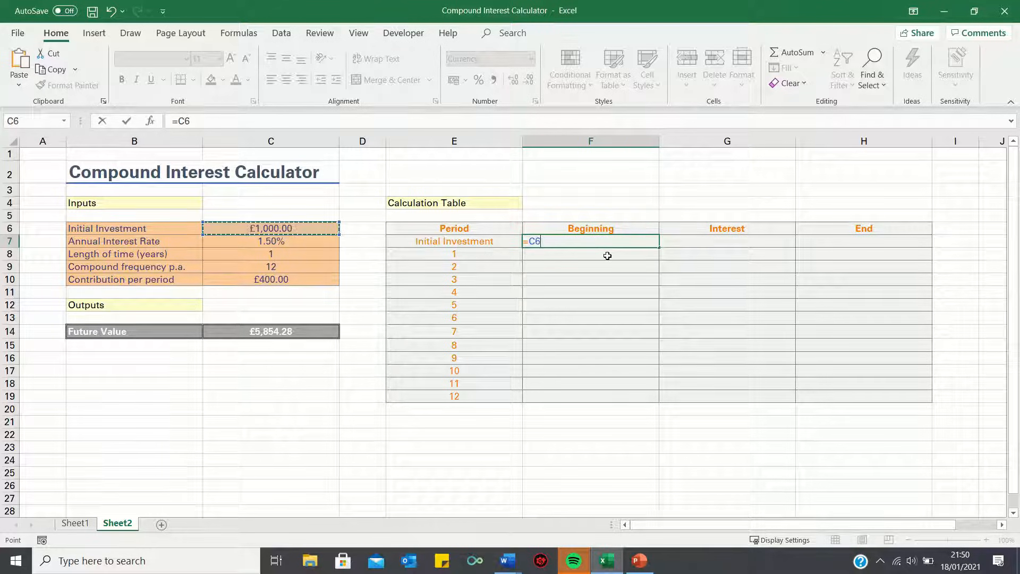
{"action": "key", "text": "Enter"}
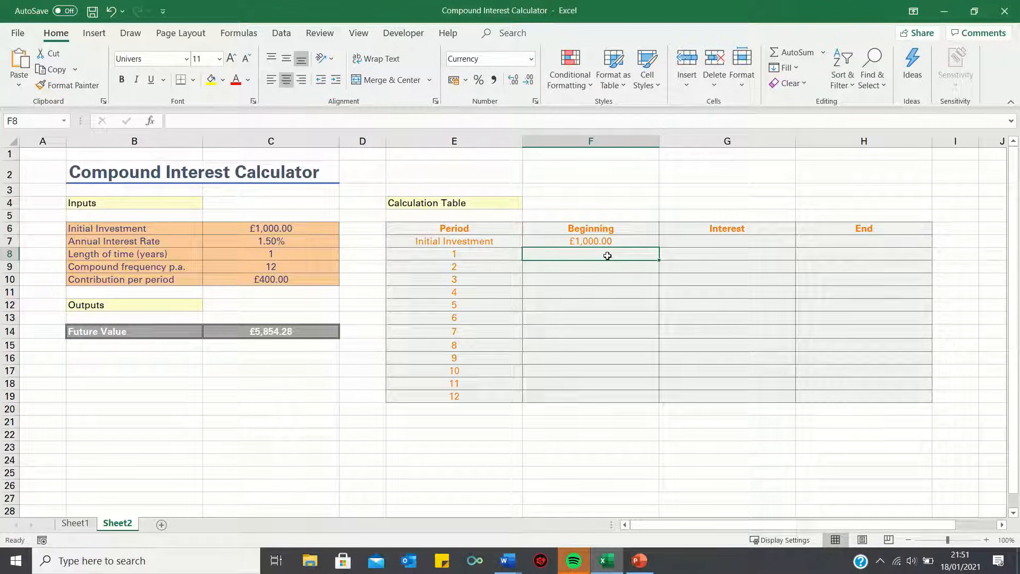
{"action": "left_click", "coordinate": [727, 240]}
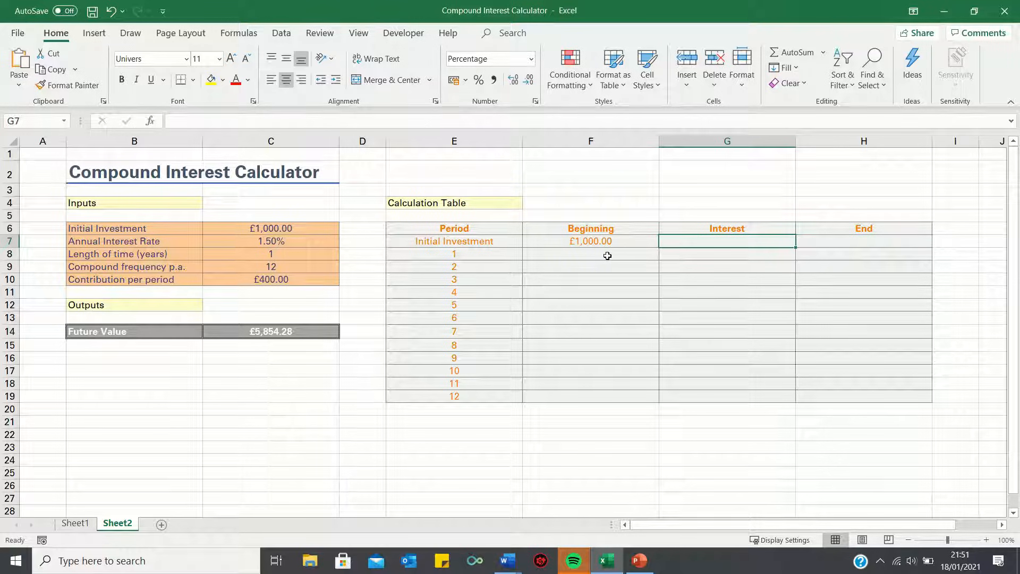
{"action": "type", "text": "0%"}
{"action": "left_click", "coordinate": [864, 241]}
{"action": "type", "text": "=F7*("}
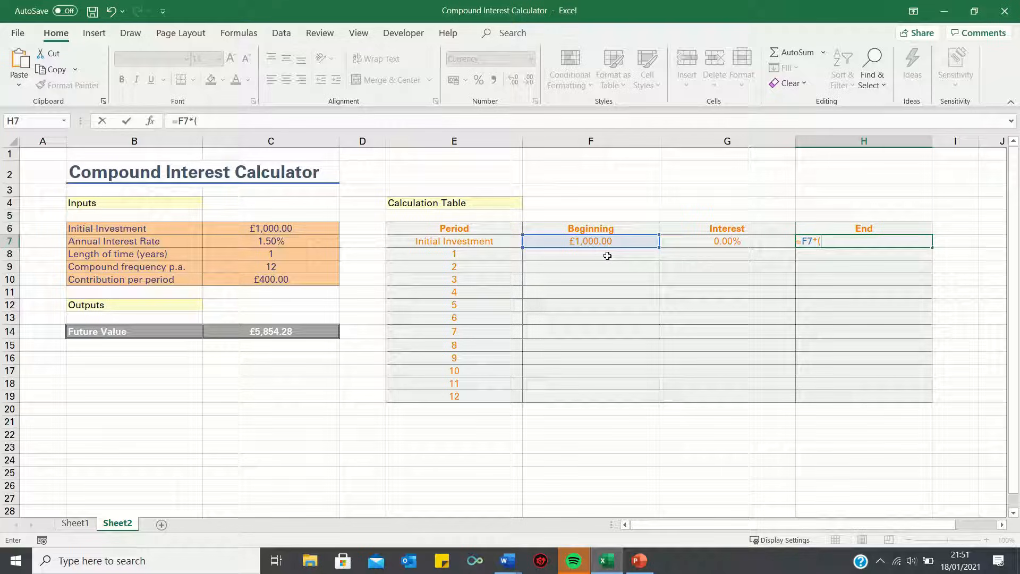
{"action": "type", "text": "1+"}
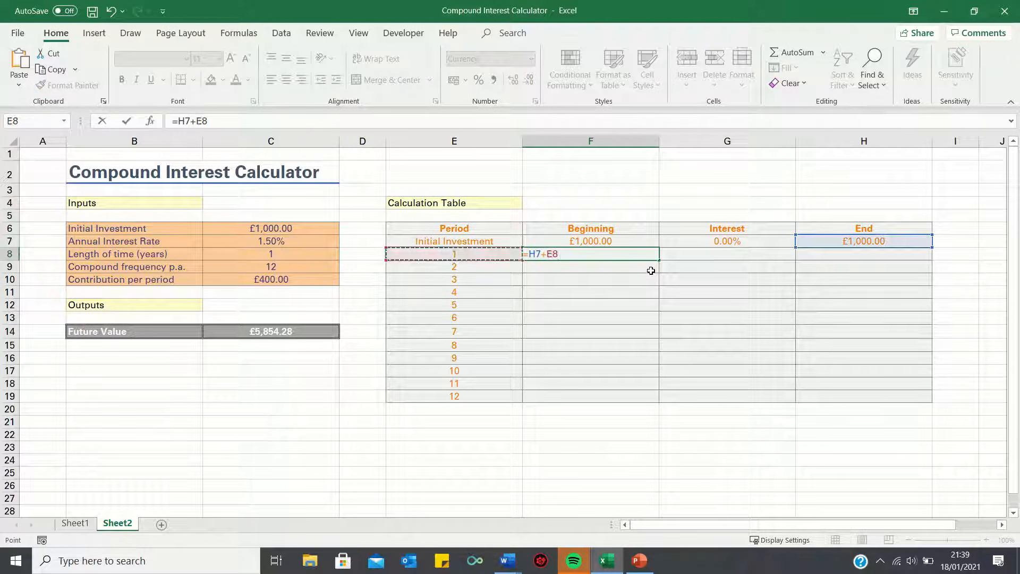
- Finish period 1's beginning balance and set its interest rate to =C7/C9
{"action": "left_click", "coordinate": [270, 278]}
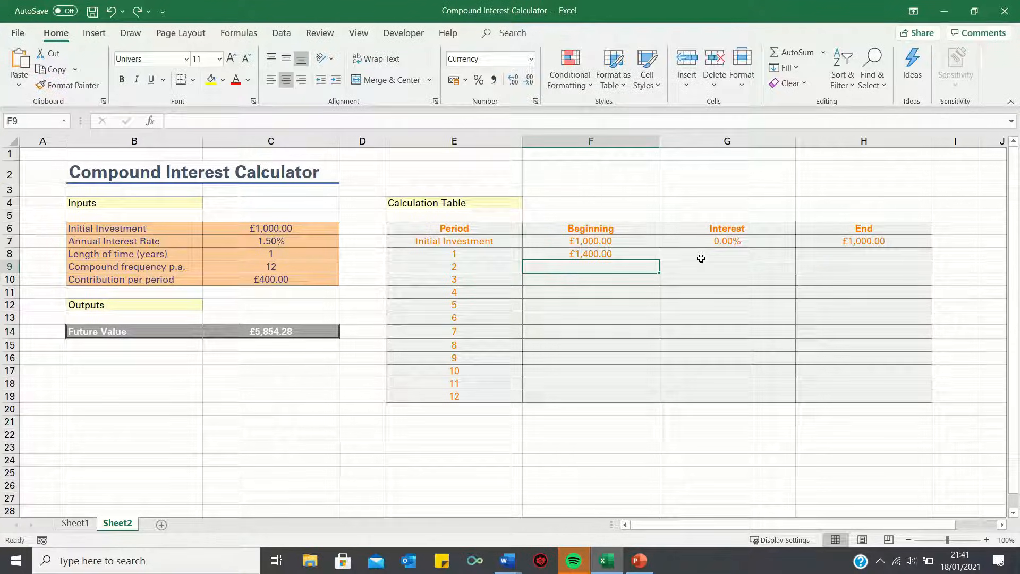
{"action": "left_click", "coordinate": [727, 254]}
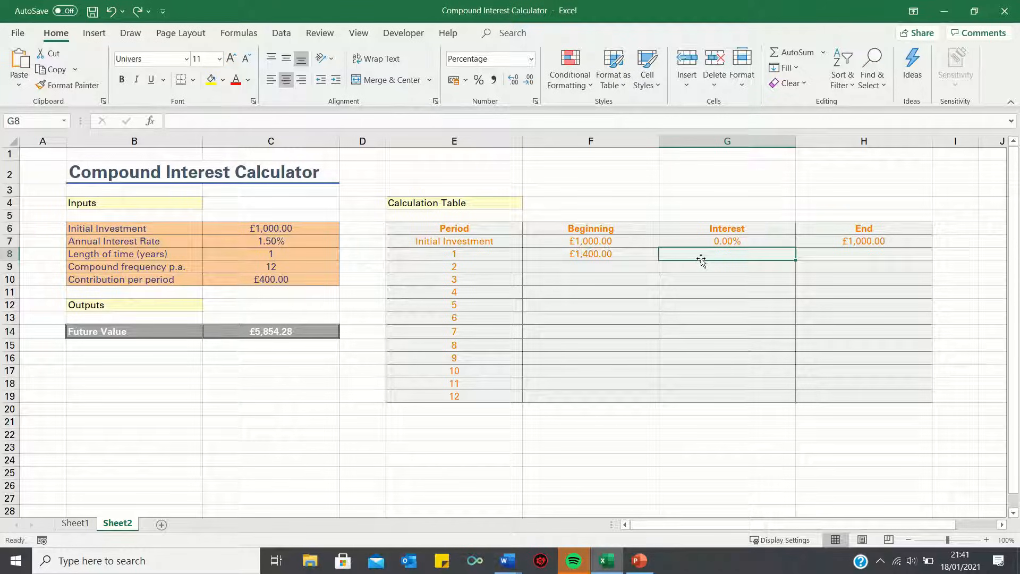
{"action": "type", "text": "=C7"}
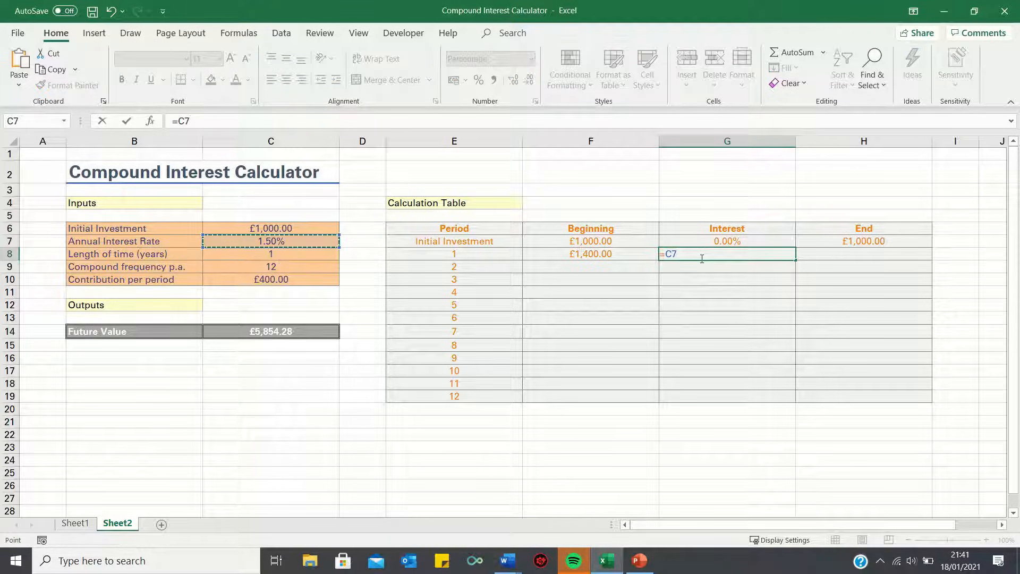
{"action": "left_click", "coordinate": [590, 254]}
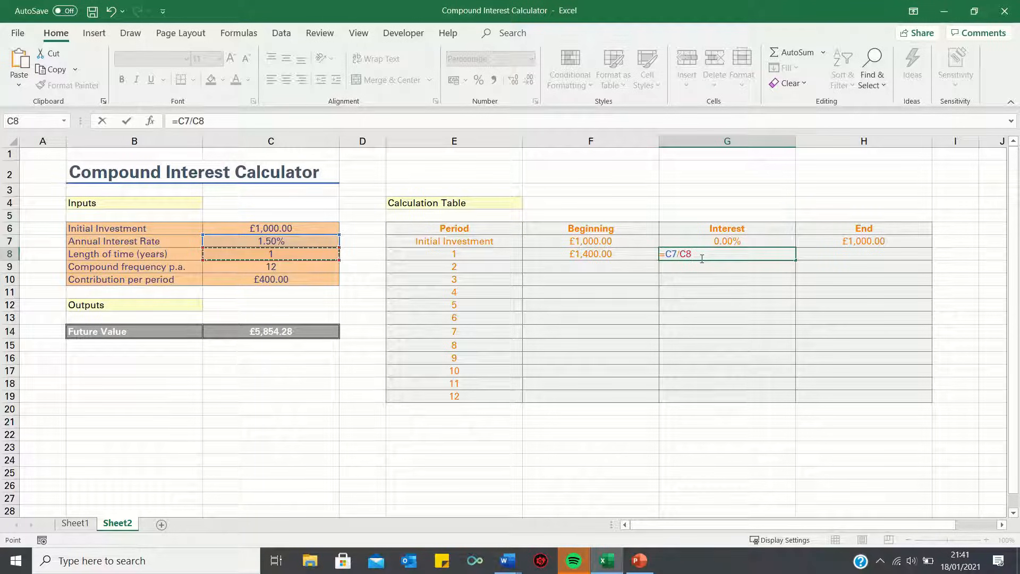
{"action": "left_click", "coordinate": [270, 266]}
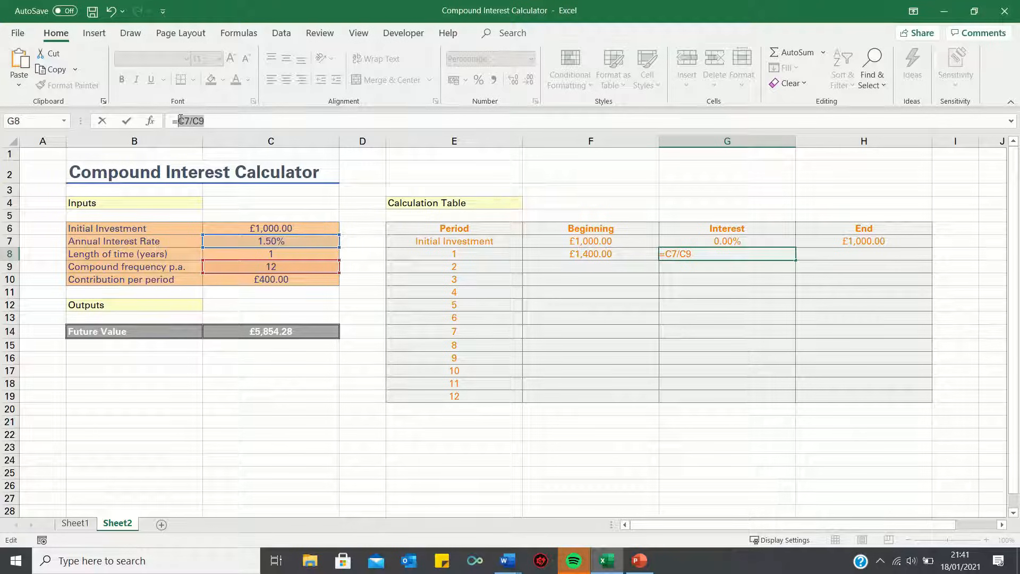
{"action": "key", "text": "enter"}
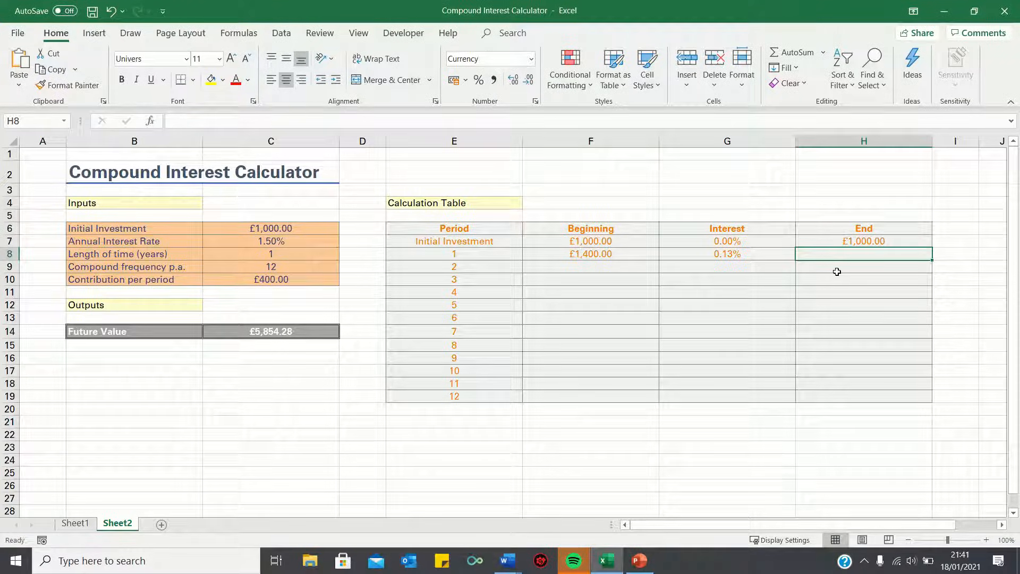
- Enter period 1's end balance as =F8*(1+G8), giving £1,401.75
{"action": "type", "text": "="}
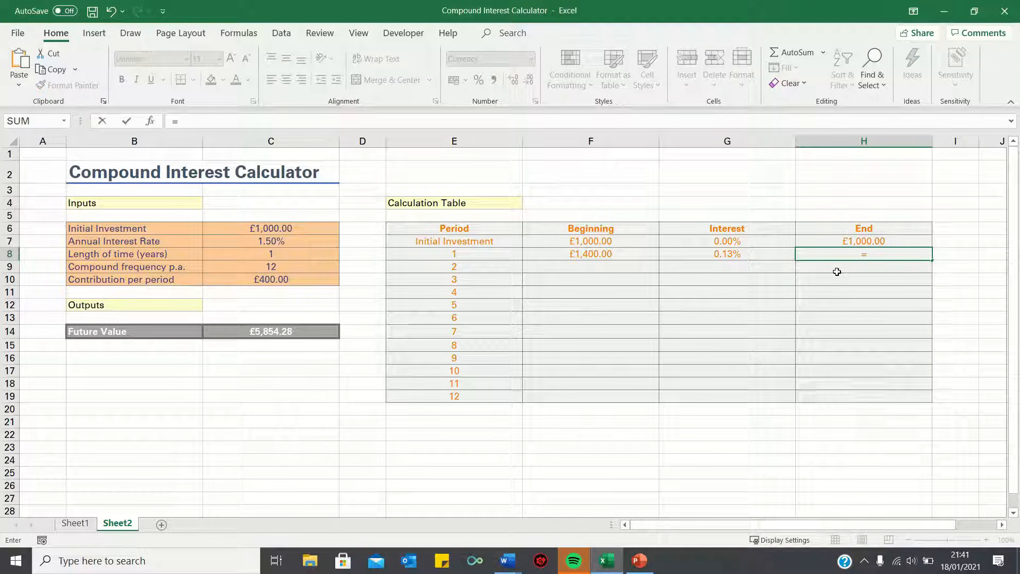
{"action": "left_click", "coordinate": [590, 254]}
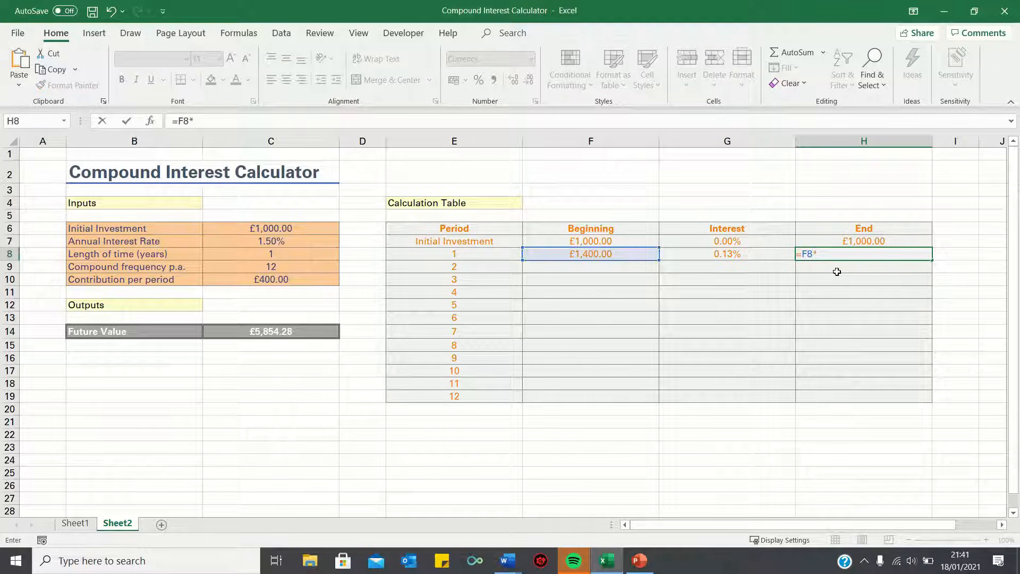
{"action": "type", "text": "(1+"}
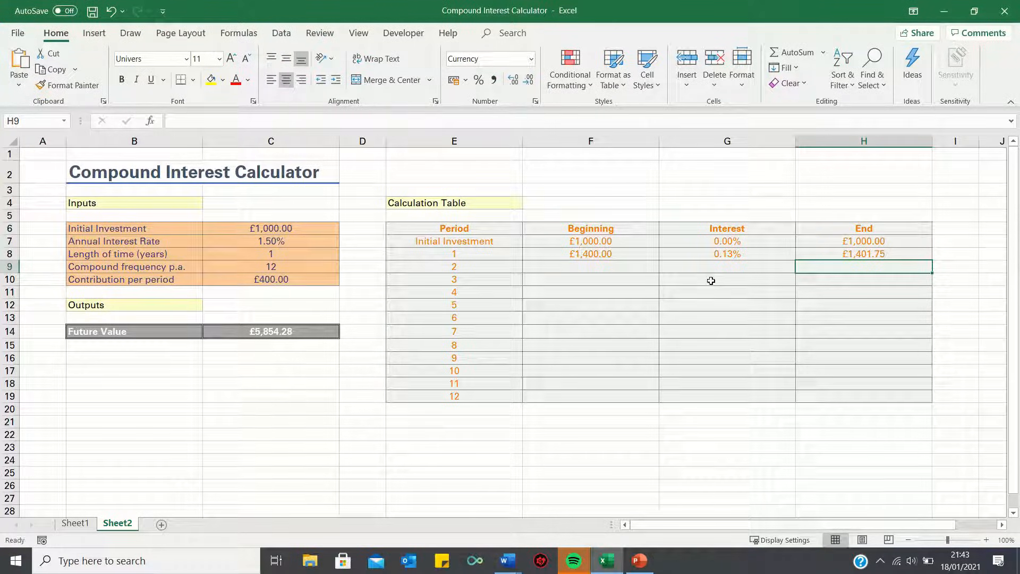
{"action": "mouse_move", "coordinate": [603, 262]}
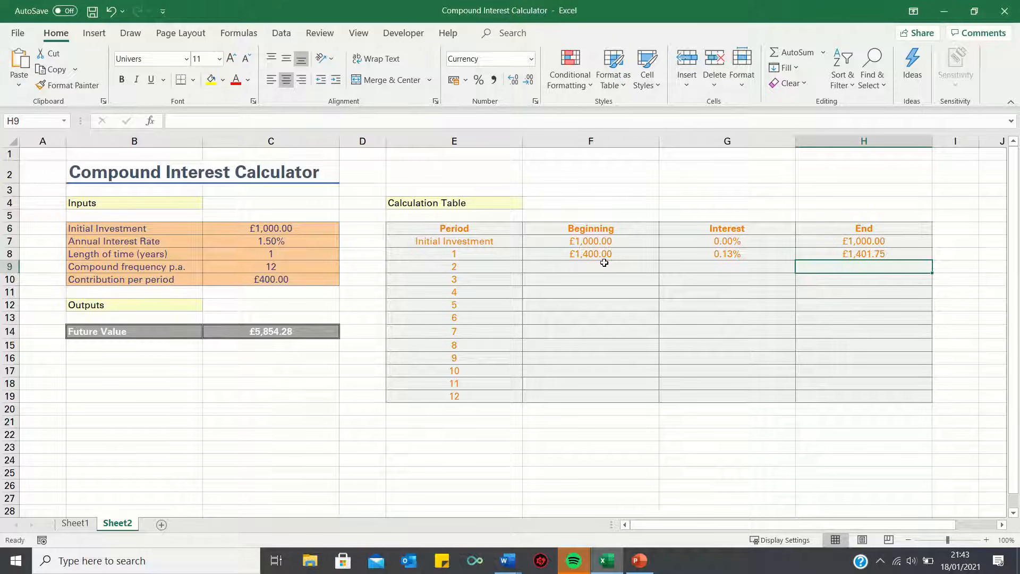
{"action": "mouse_move", "coordinate": [720, 260]}
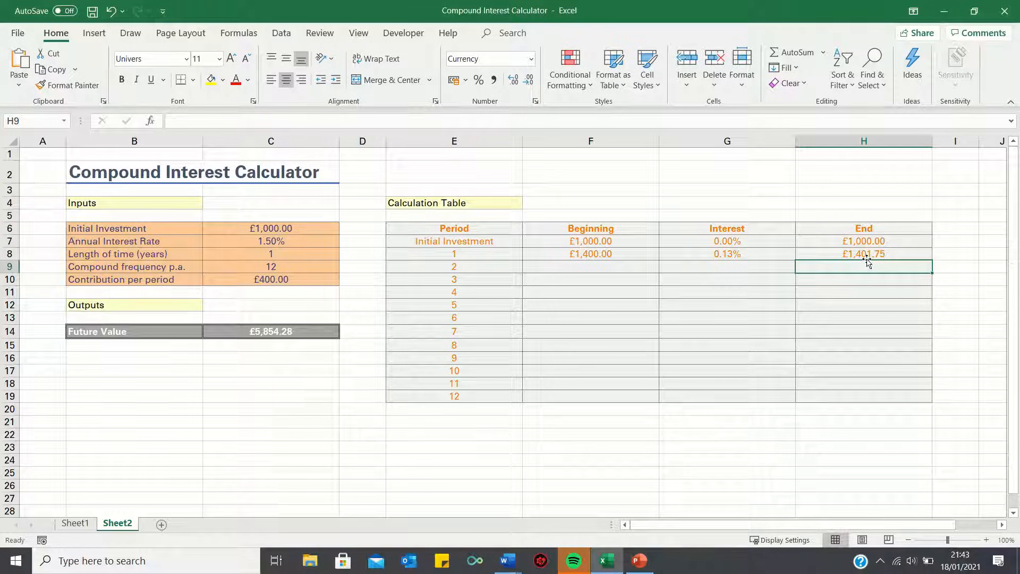
- Fill F8:H8 down to row 19, ending at £5,854.28
{"action": "left_click", "coordinate": [863, 254]}
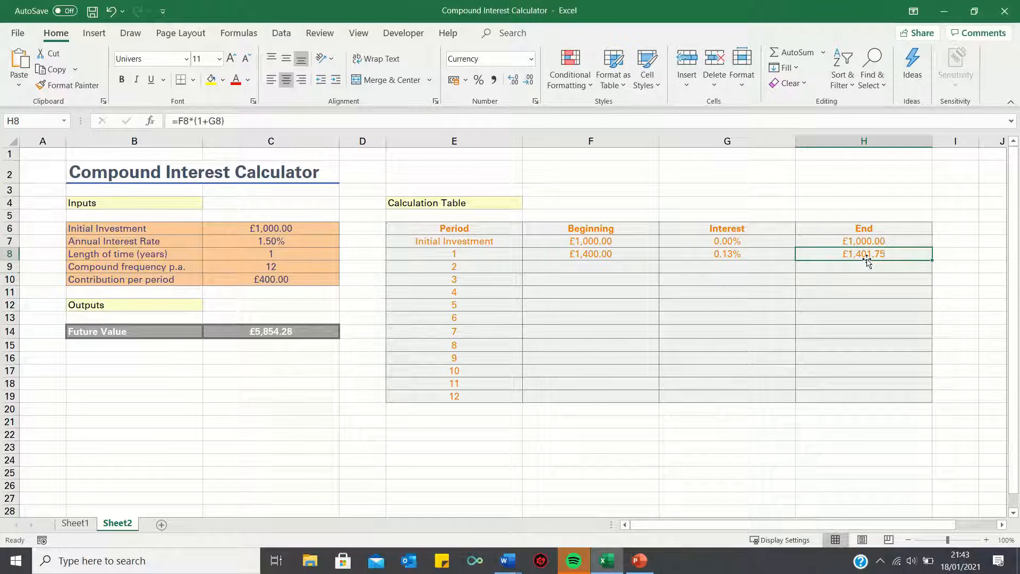
{"action": "left_click", "coordinate": [591, 254]}
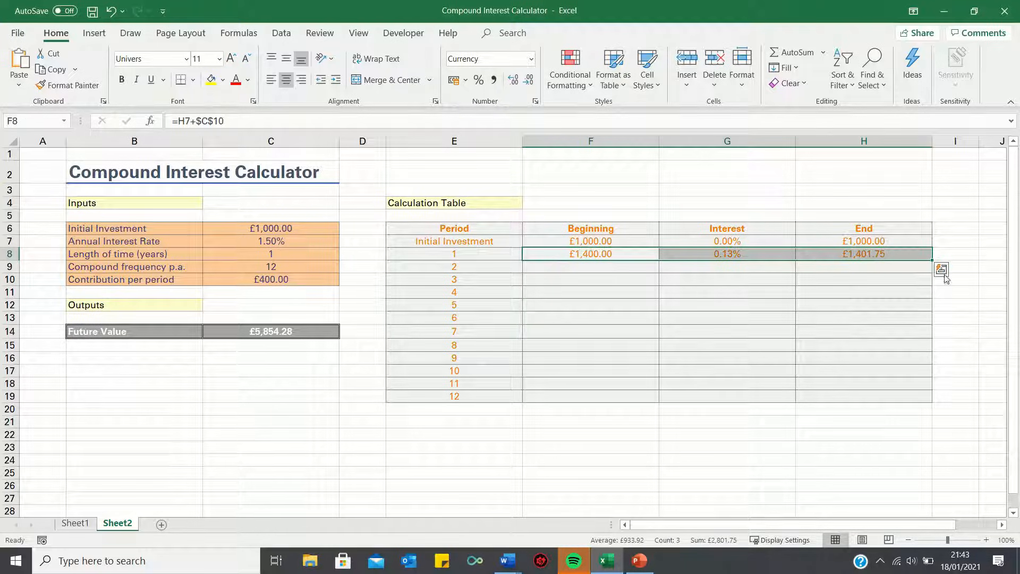
{"action": "left_click_drag", "start_coordinate": [941, 258], "coordinate": [941, 402]}
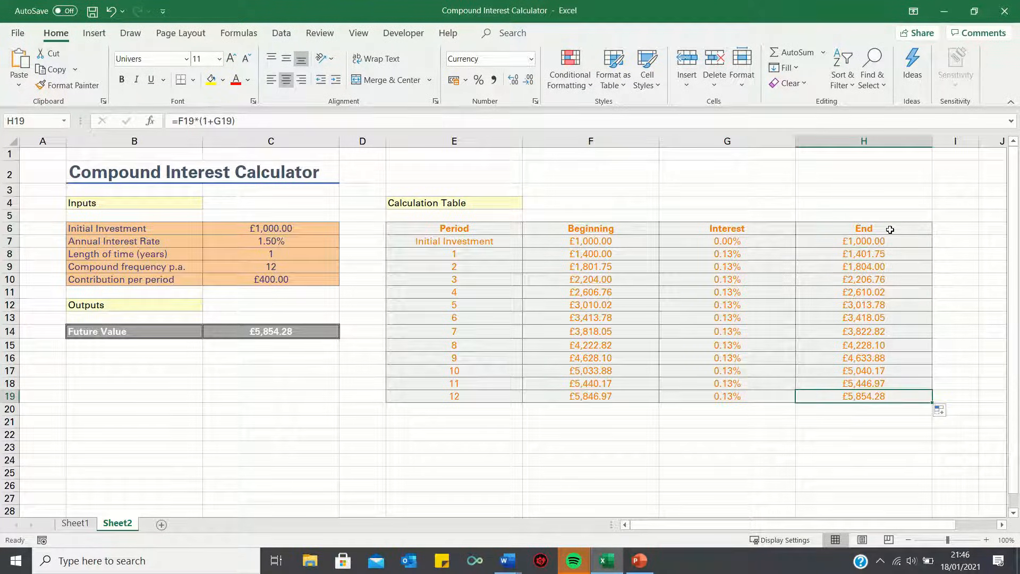
{"action": "mouse_move", "coordinate": [753, 363]}
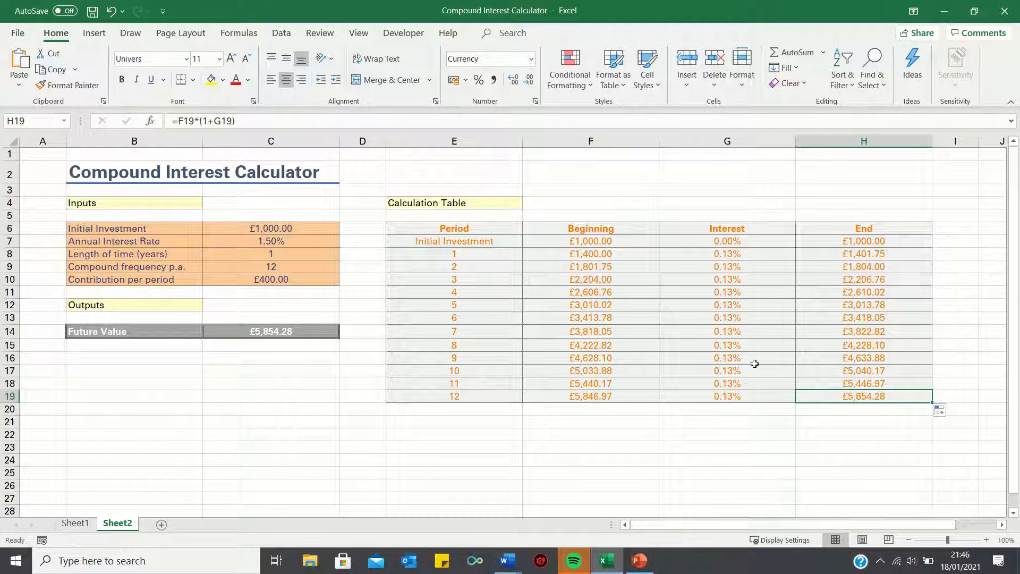
{"action": "mouse_move", "coordinate": [771, 385]}
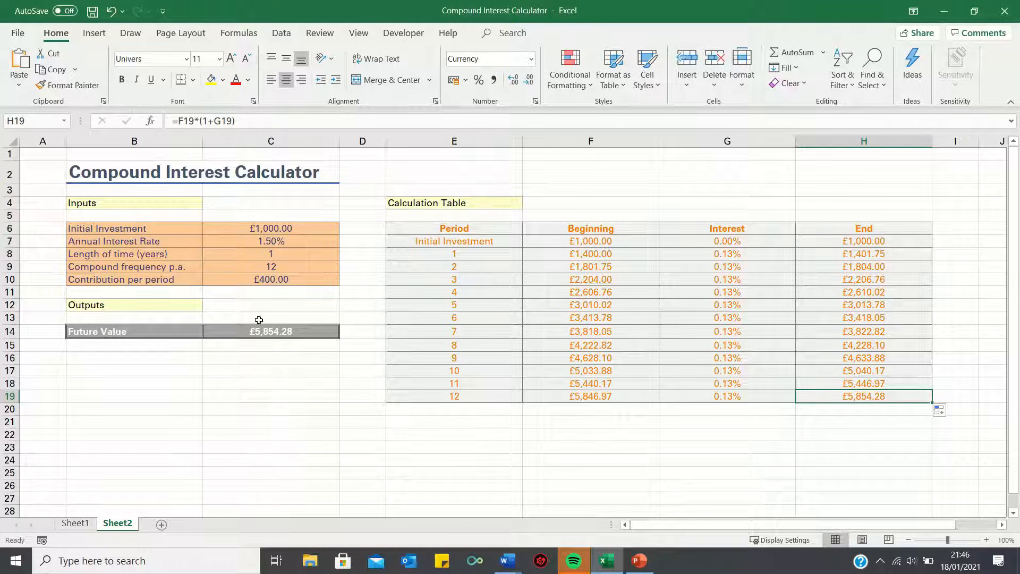
{"action": "mouse_move", "coordinate": [299, 332]}
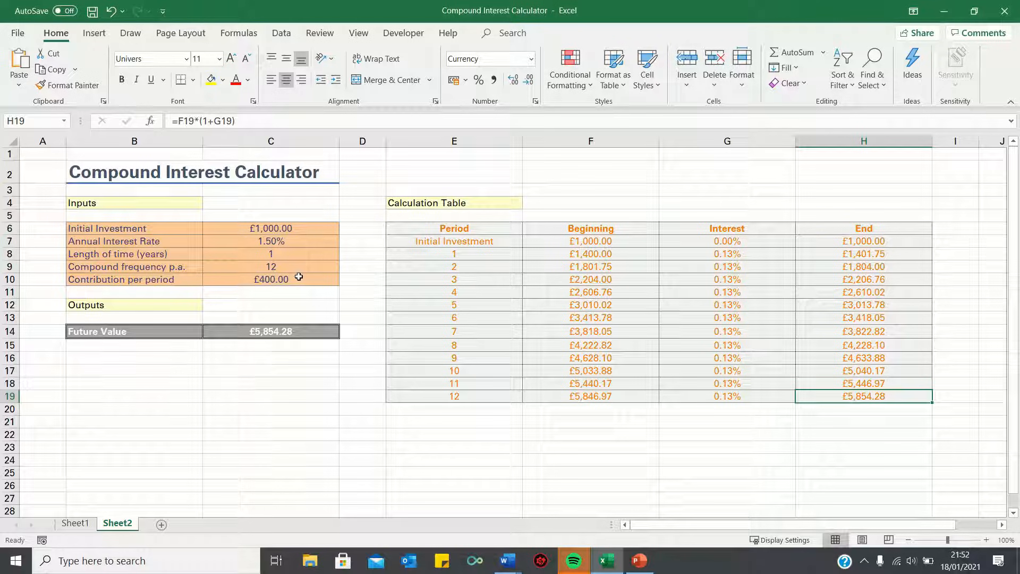
- Set the inputs to £500 investment, 2% rate and £100 contribution
{"action": "left_click", "coordinate": [270, 228]}
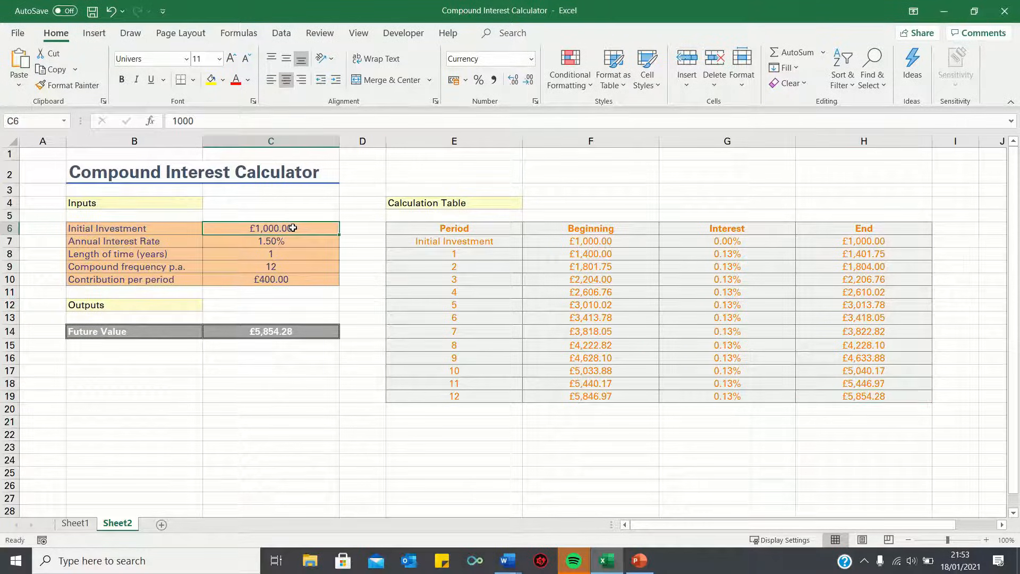
{"action": "type", "text": "2%"}
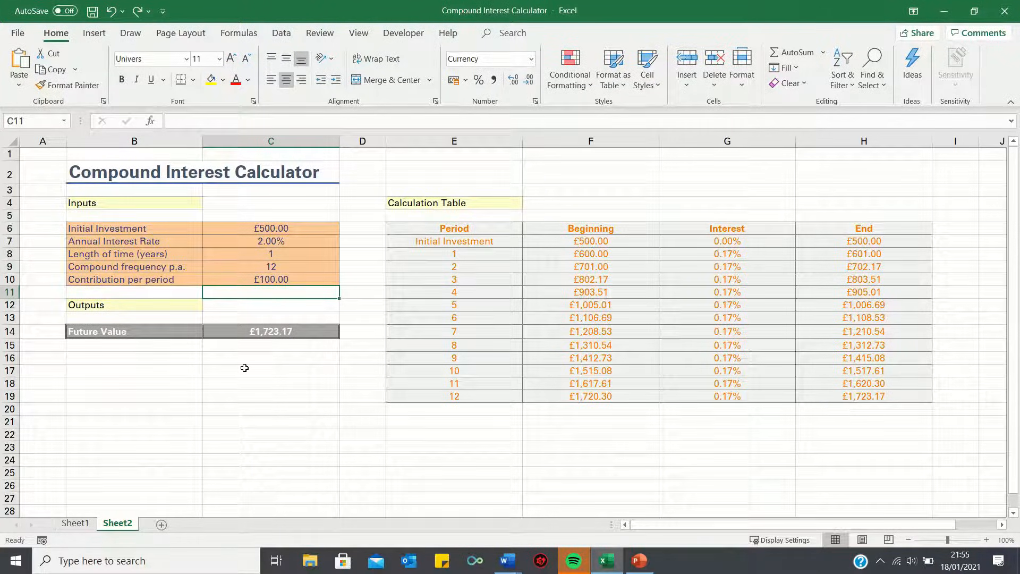
- Set length of time to 2 and extend the table to period 24, ending at £2,971.03
{"action": "left_click", "coordinate": [270, 254]}
{"action": "type", "text": "2"}
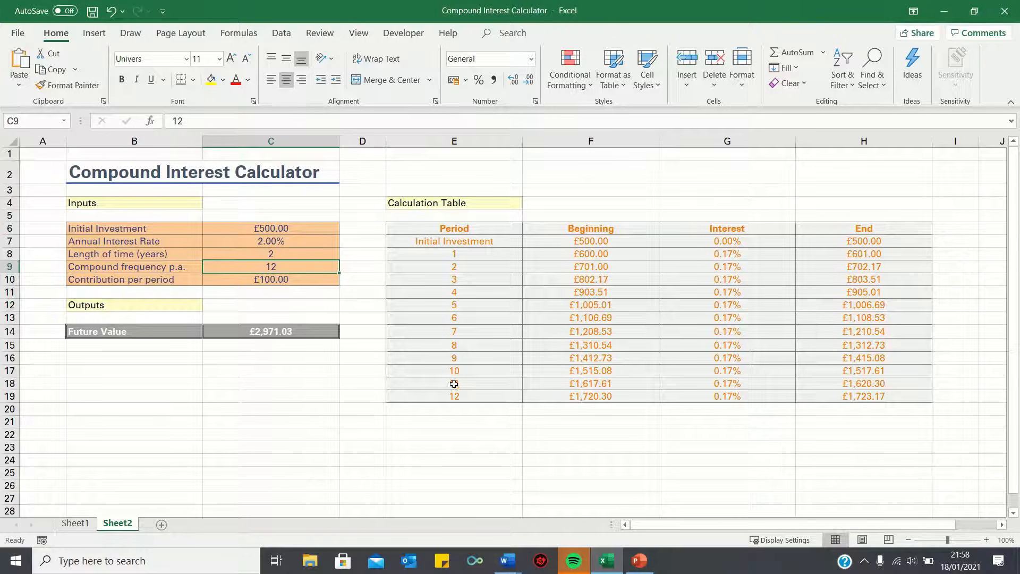
{"action": "left_click", "coordinate": [454, 396]}
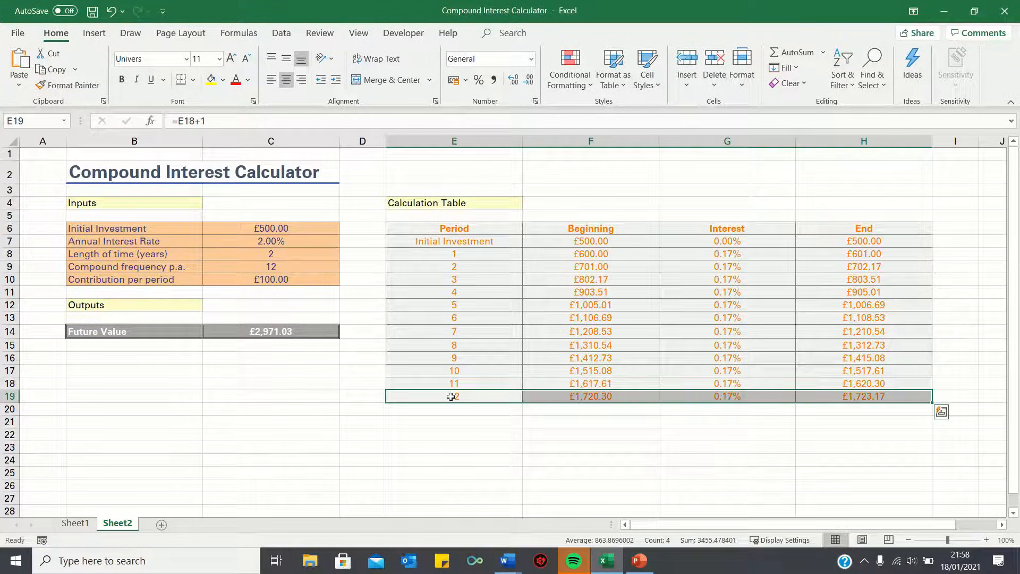
{"action": "left_click_drag", "start_coordinate": [453, 396], "coordinate": [453, 409]}
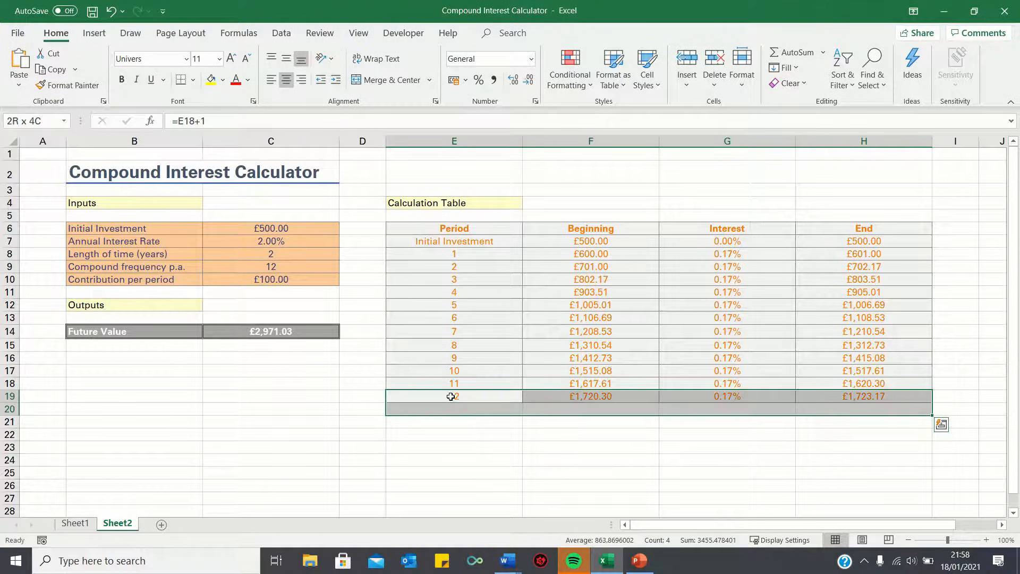
{"action": "scroll", "scroll_direction": "down", "scroll_amount": 3}
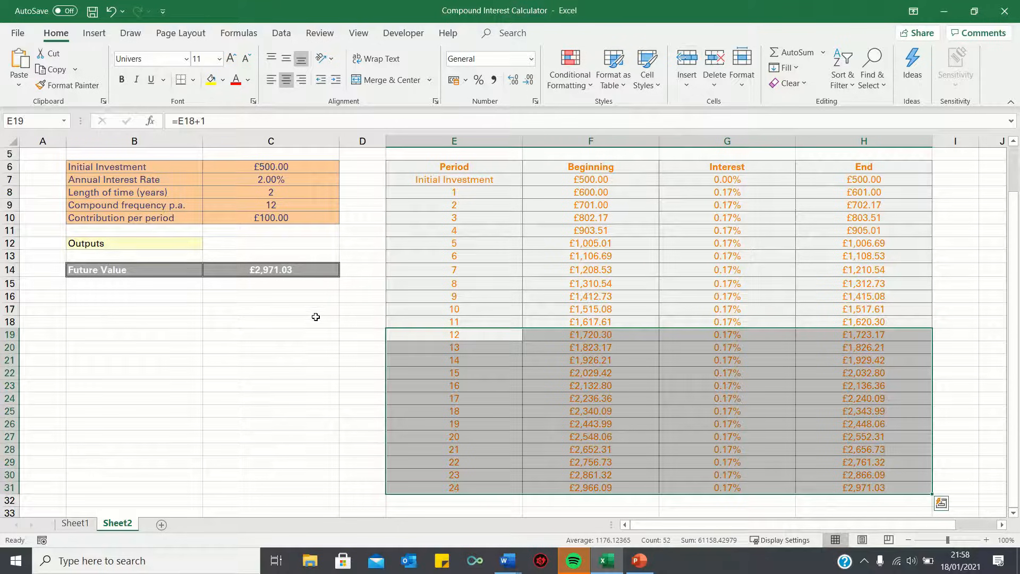
{"action": "left_click", "coordinate": [271, 269]}
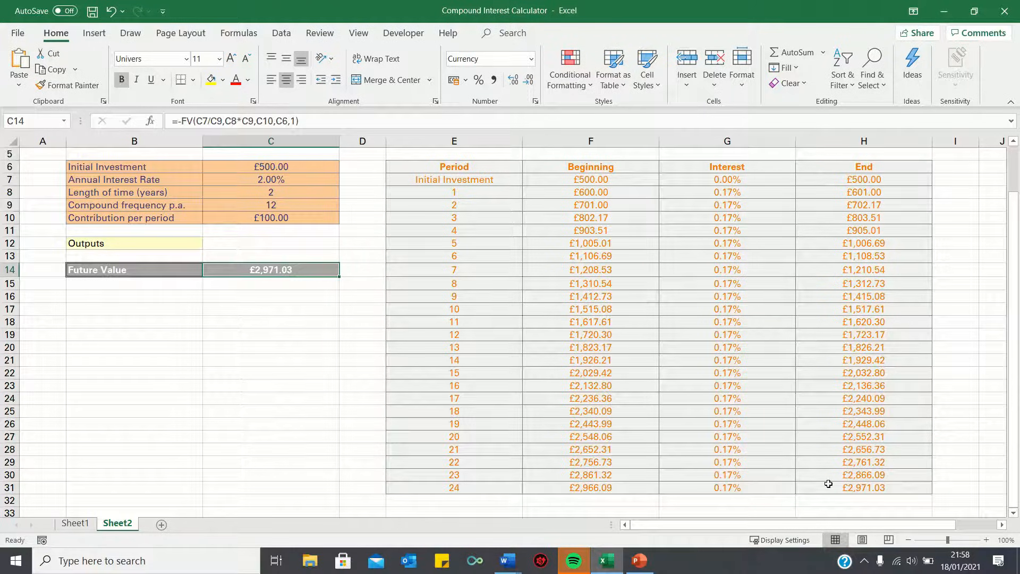
{"action": "left_click", "coordinate": [864, 487]}
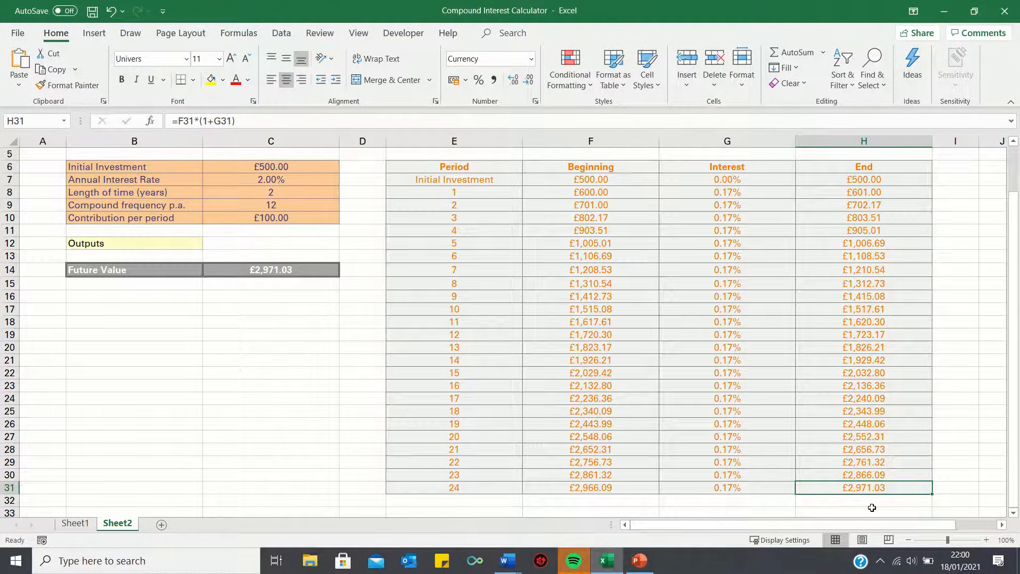